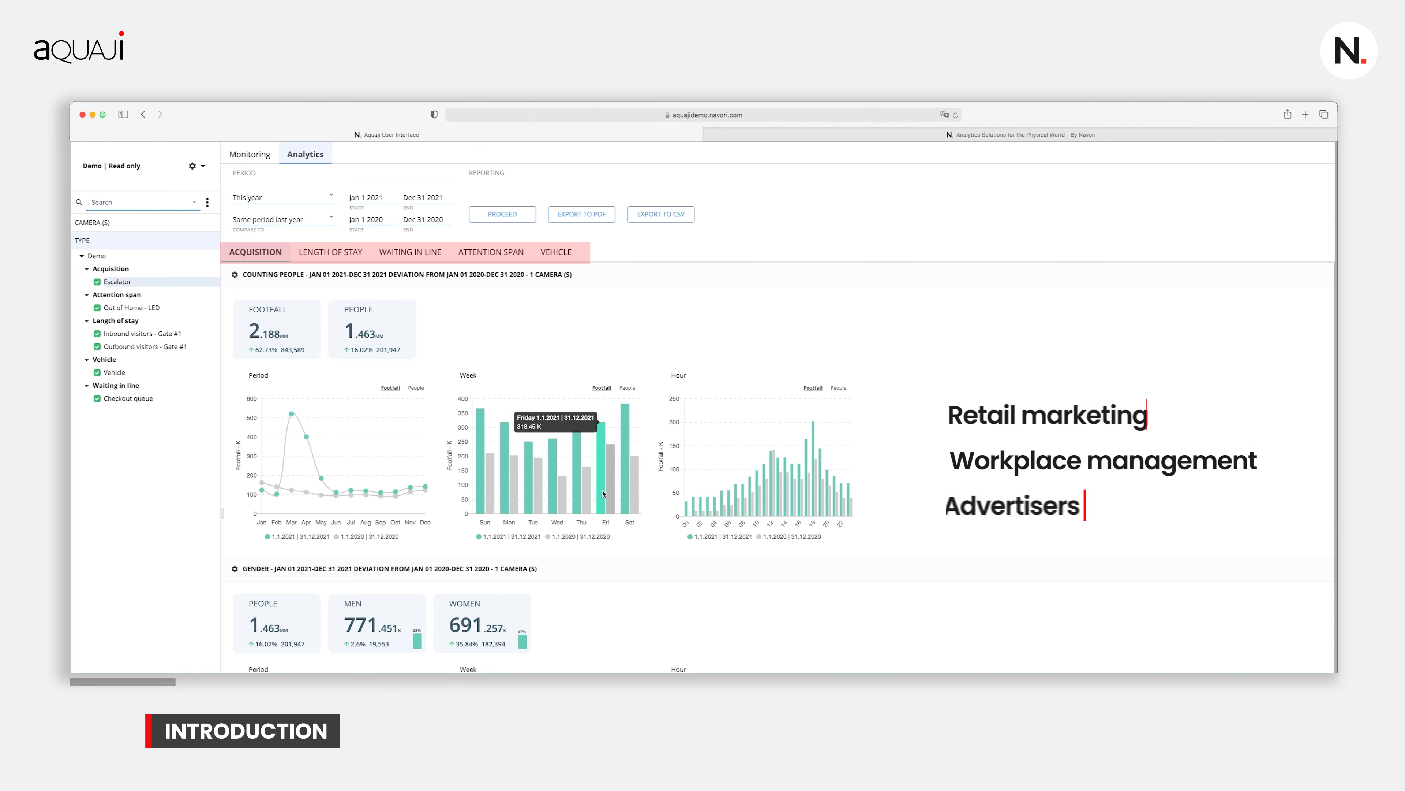
- Show the under-35 group in the acquisition report's age-range charts
click(115, 281)
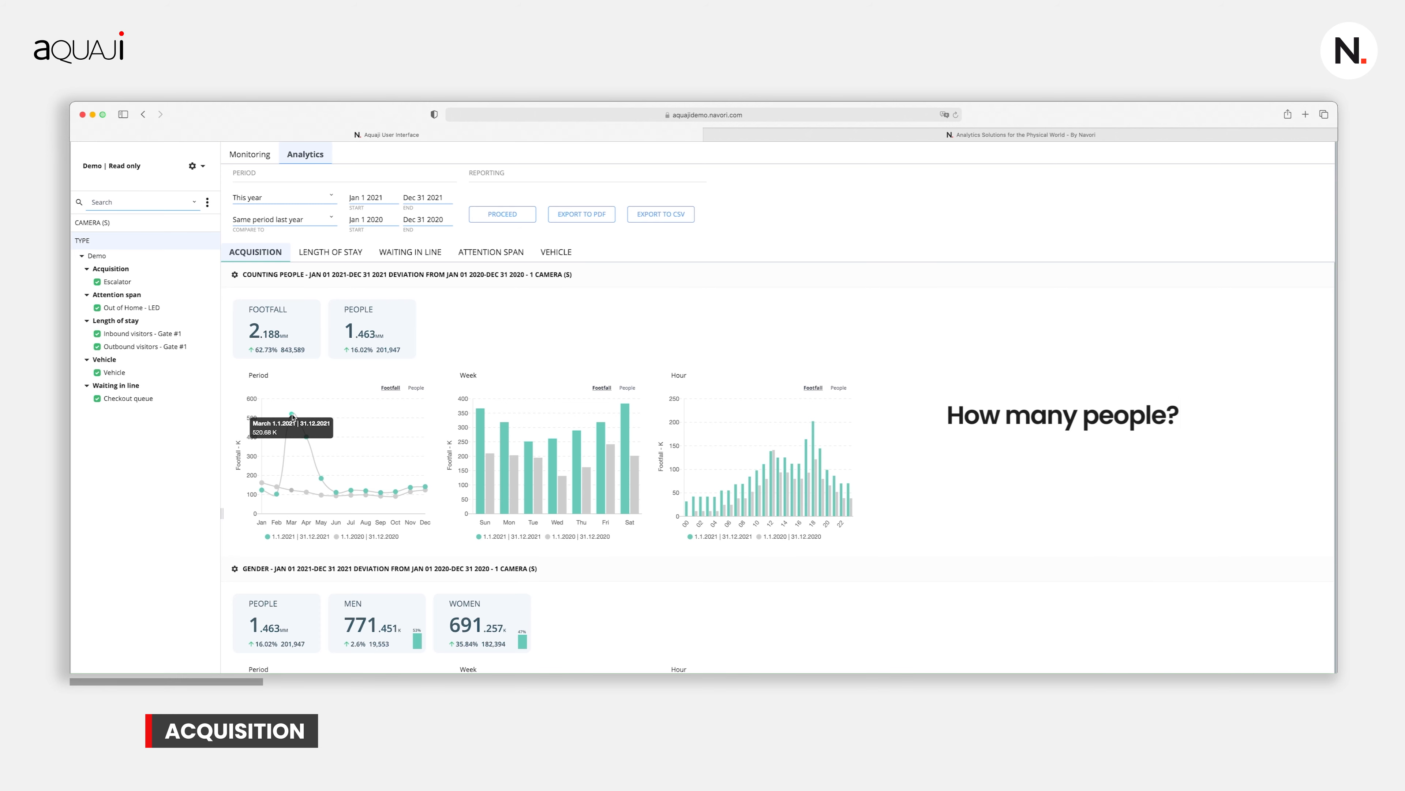
mouse_move(603, 492)
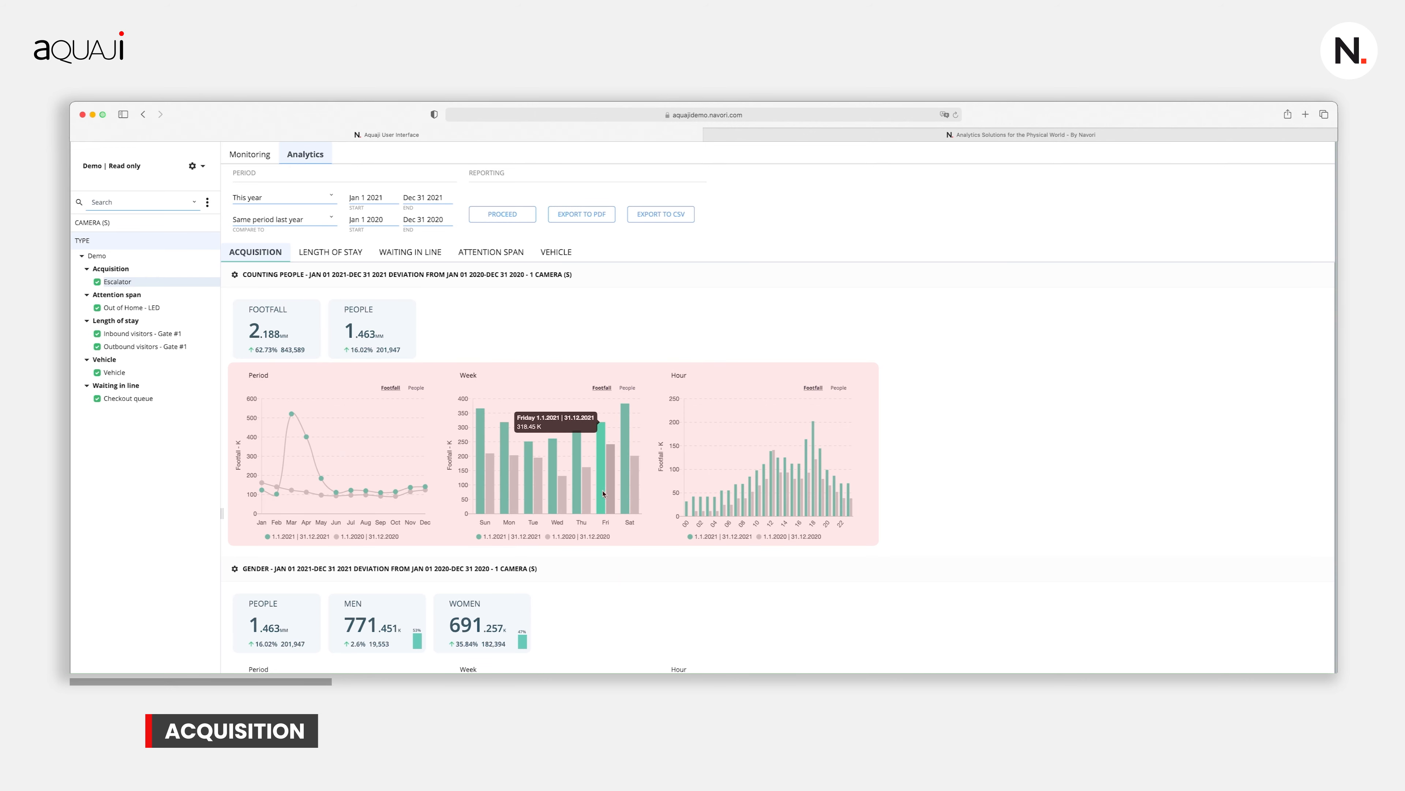
mouse_move(303, 407)
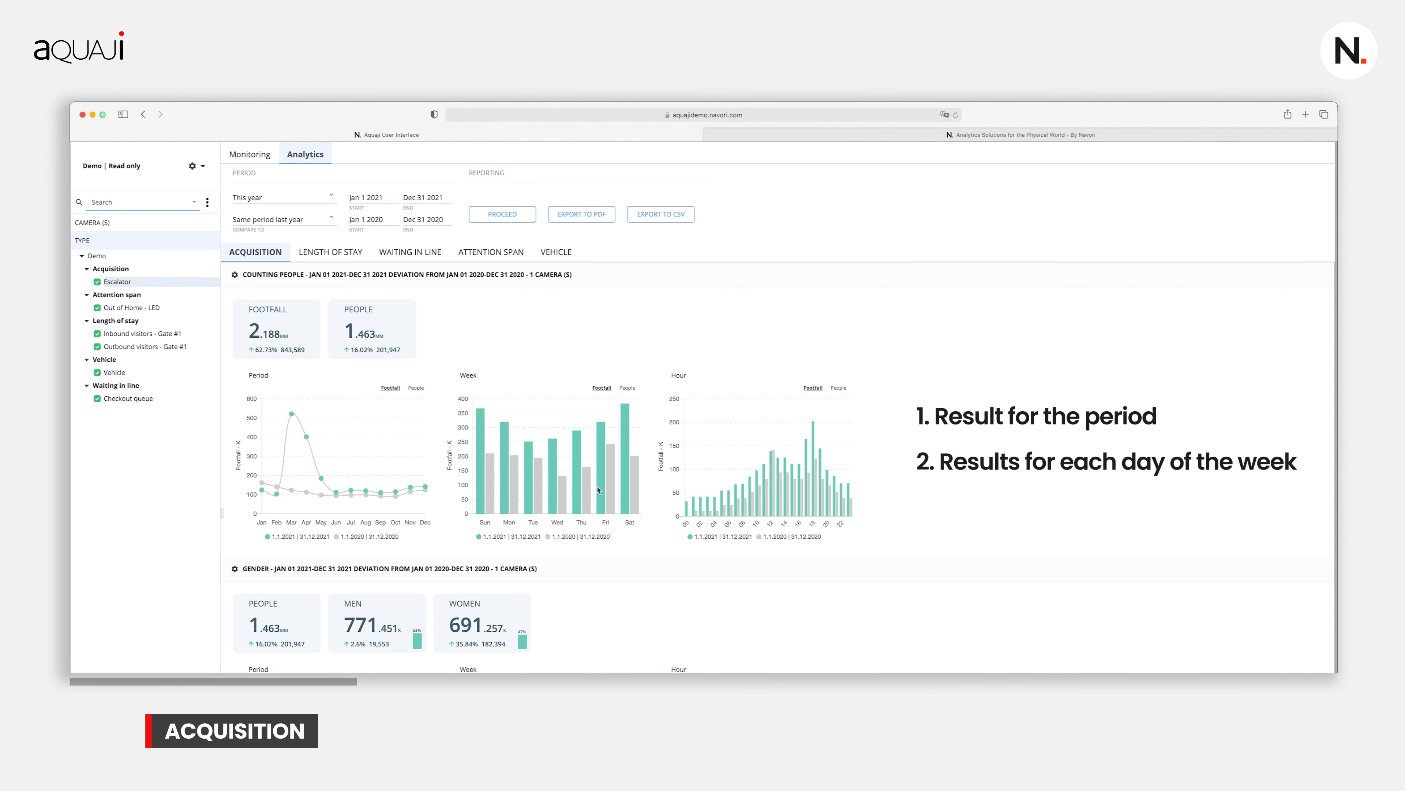
mouse_move(761, 502)
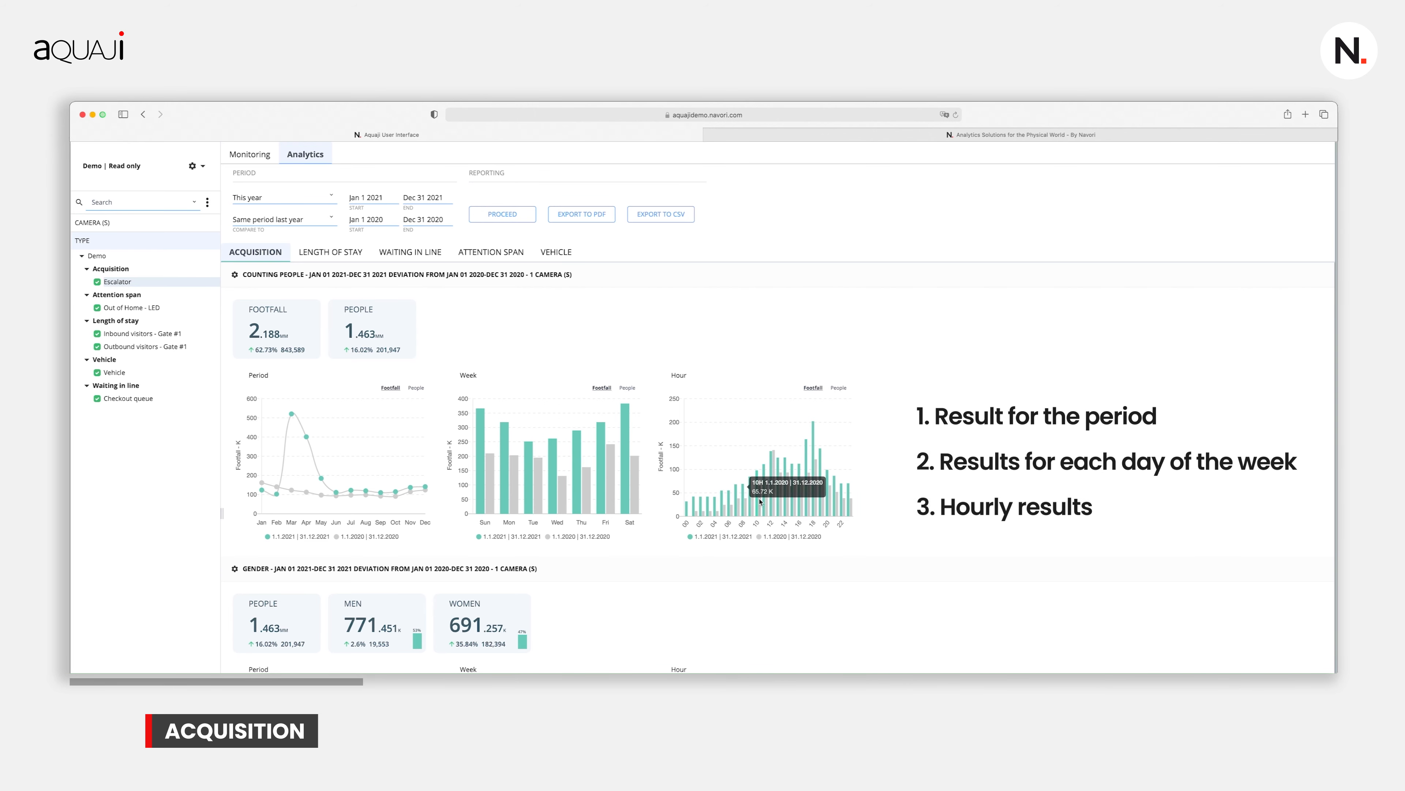
mouse_move(835, 498)
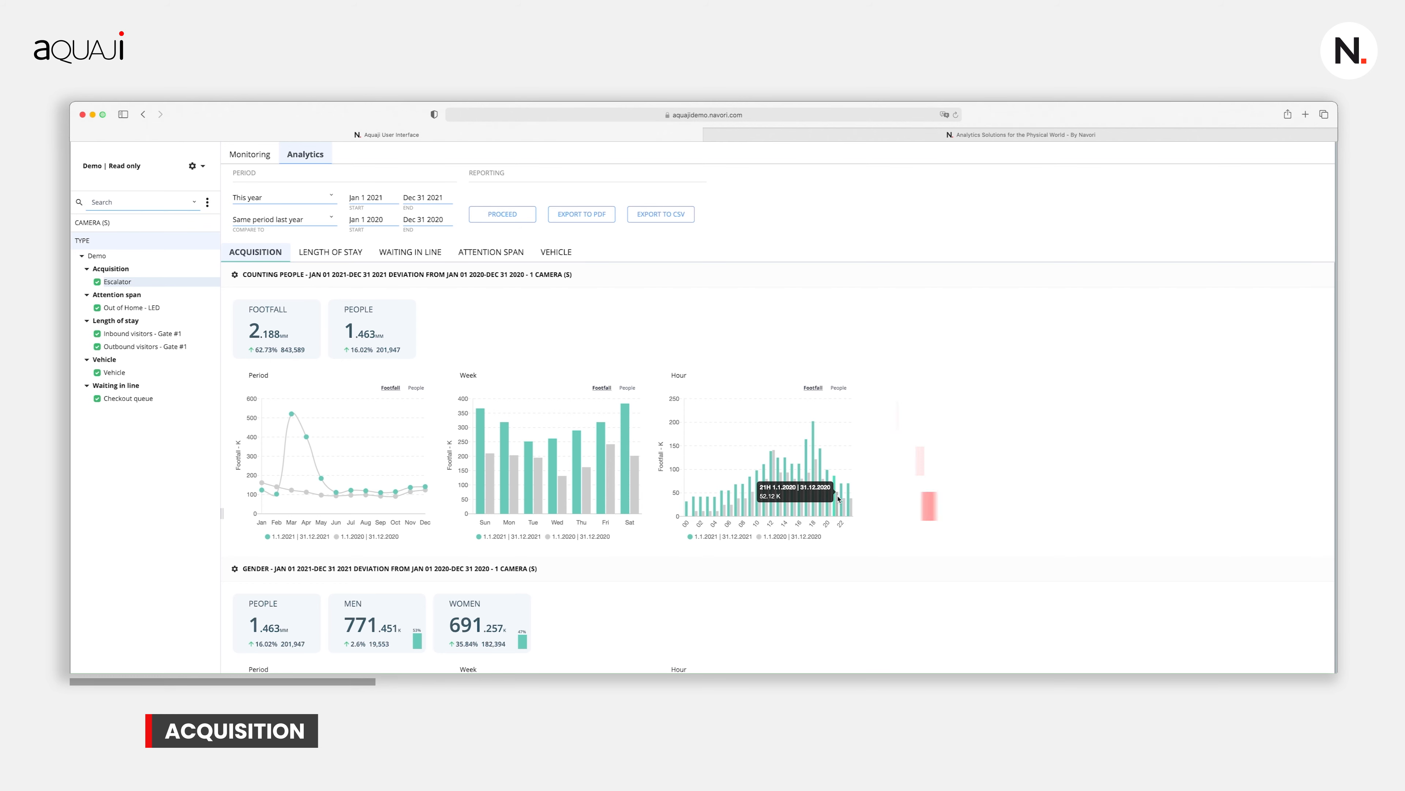
mouse_move(603, 493)
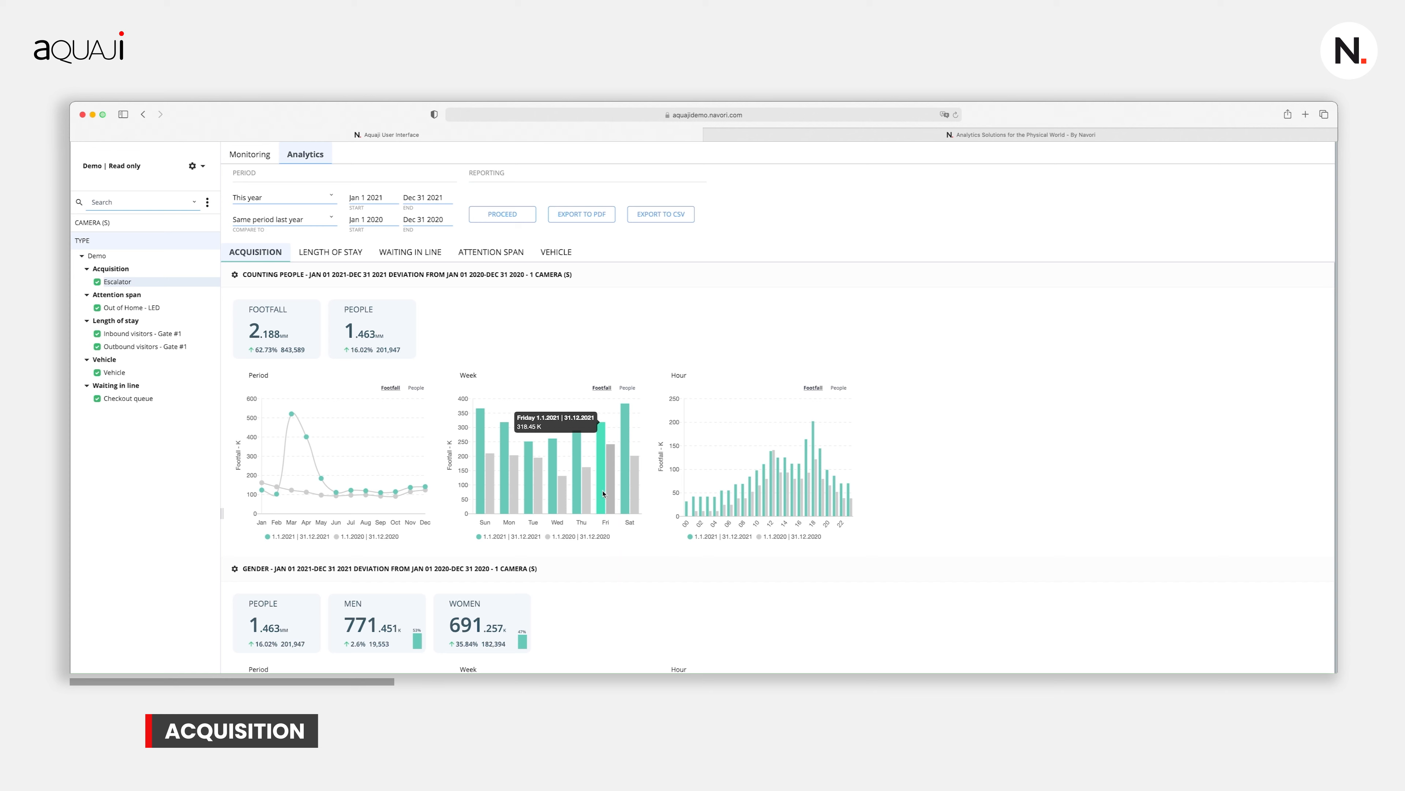
mouse_move(753, 509)
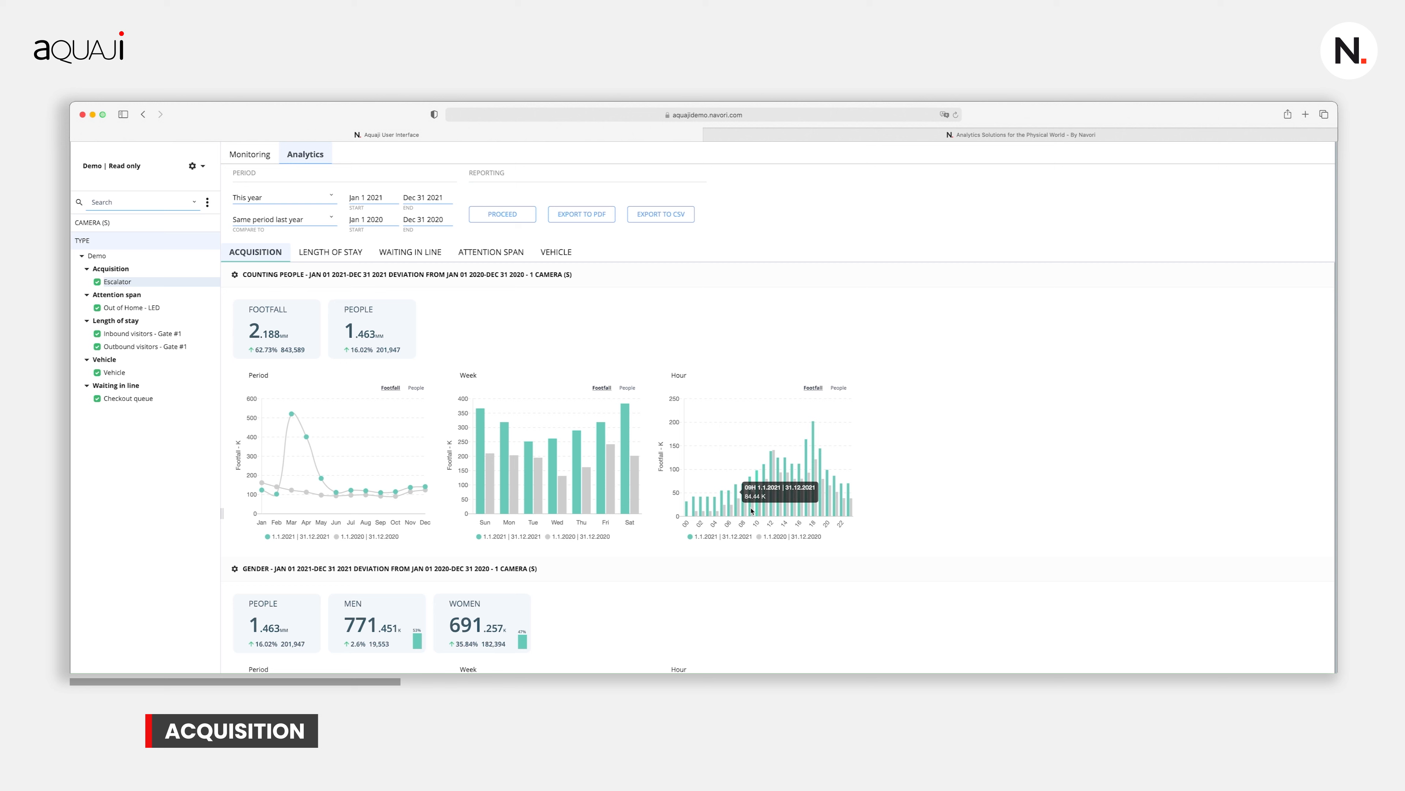
mouse_move(836, 497)
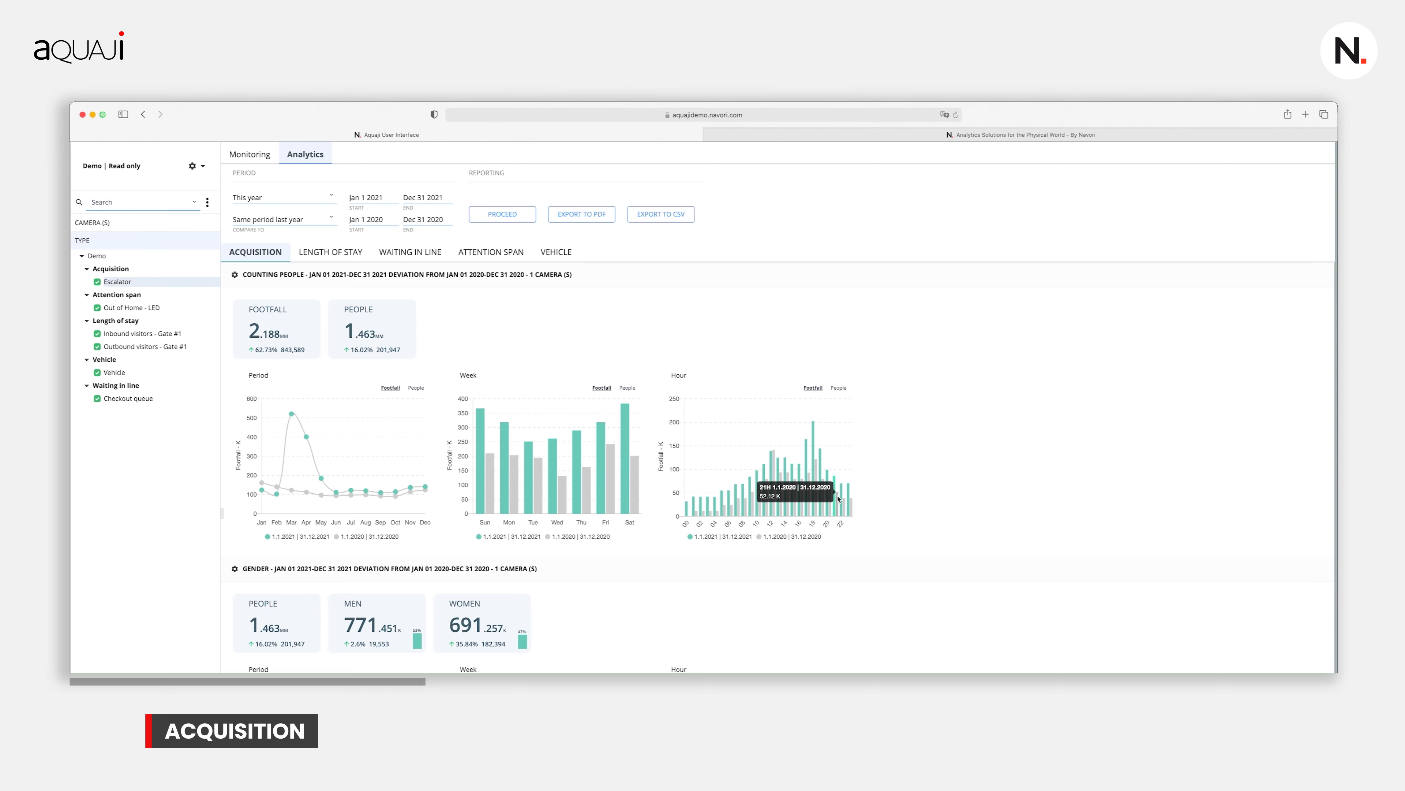
scroll(down, 3)
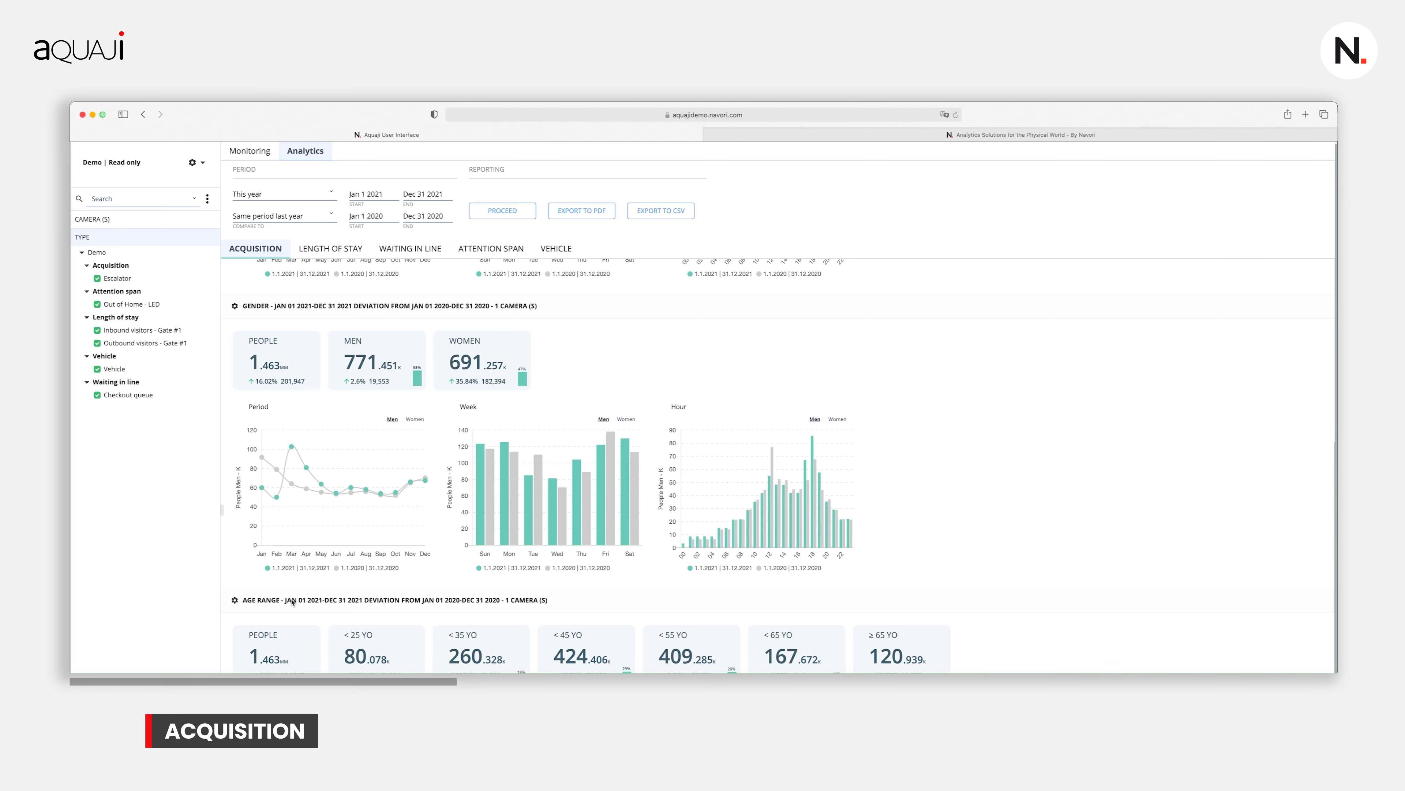
mouse_move(622, 656)
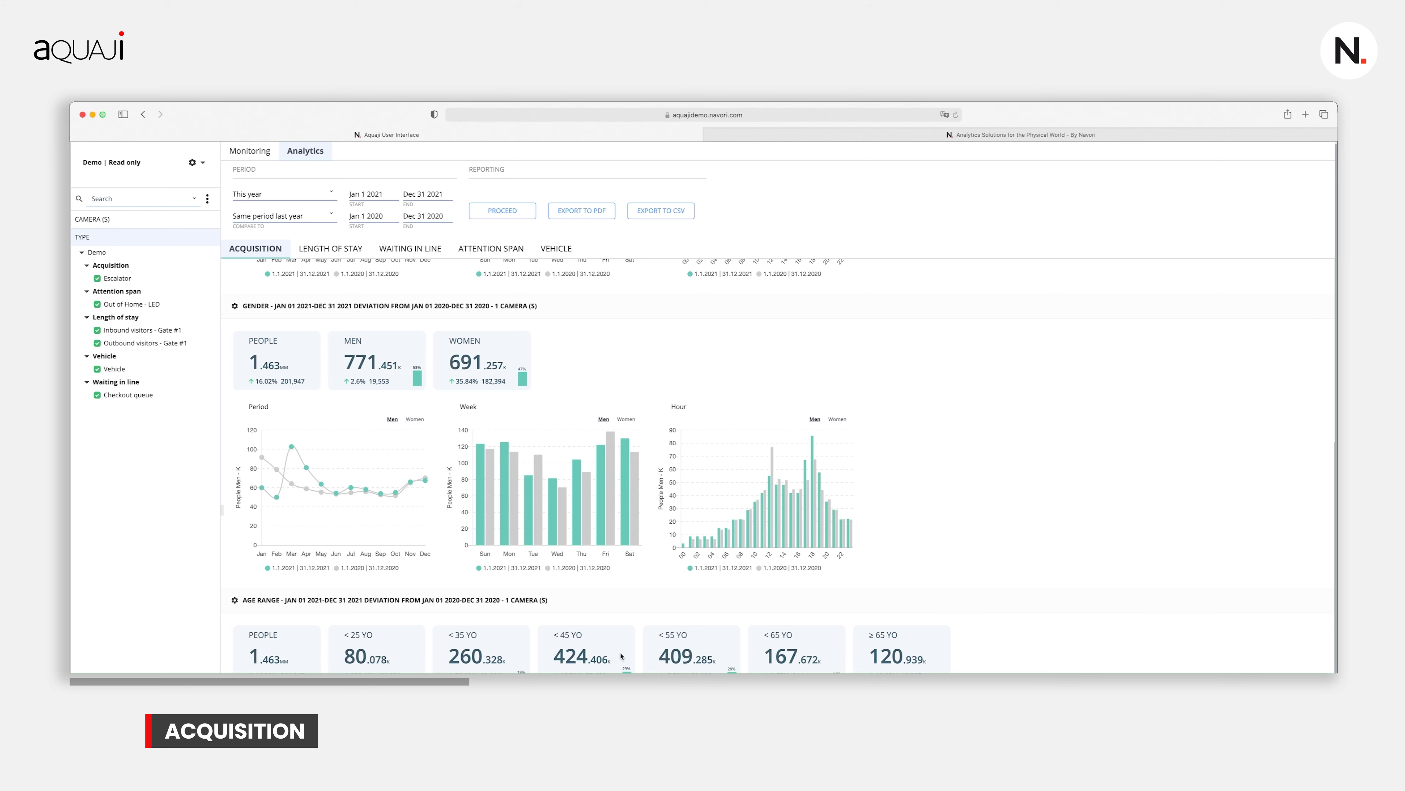
scroll(down, 3)
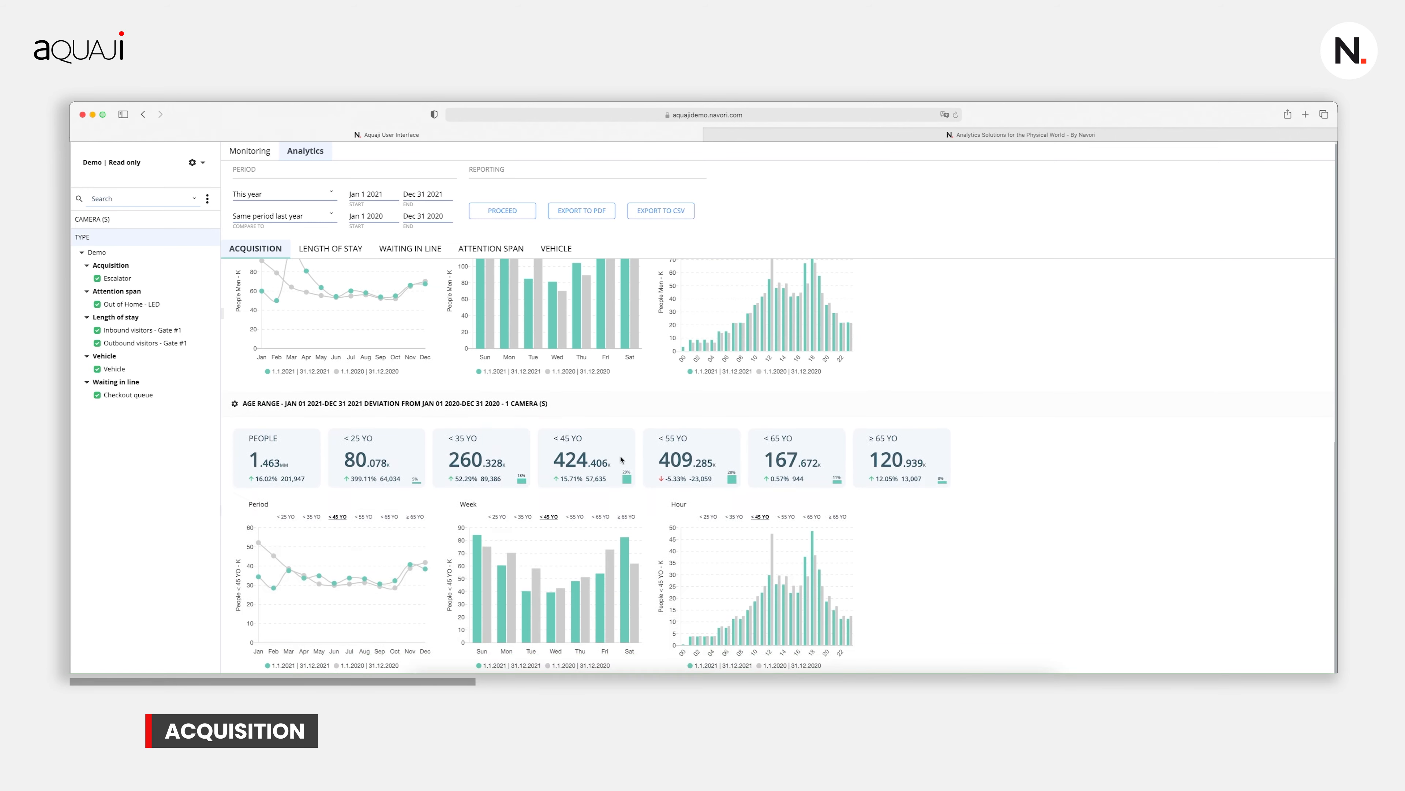
mouse_move(613, 480)
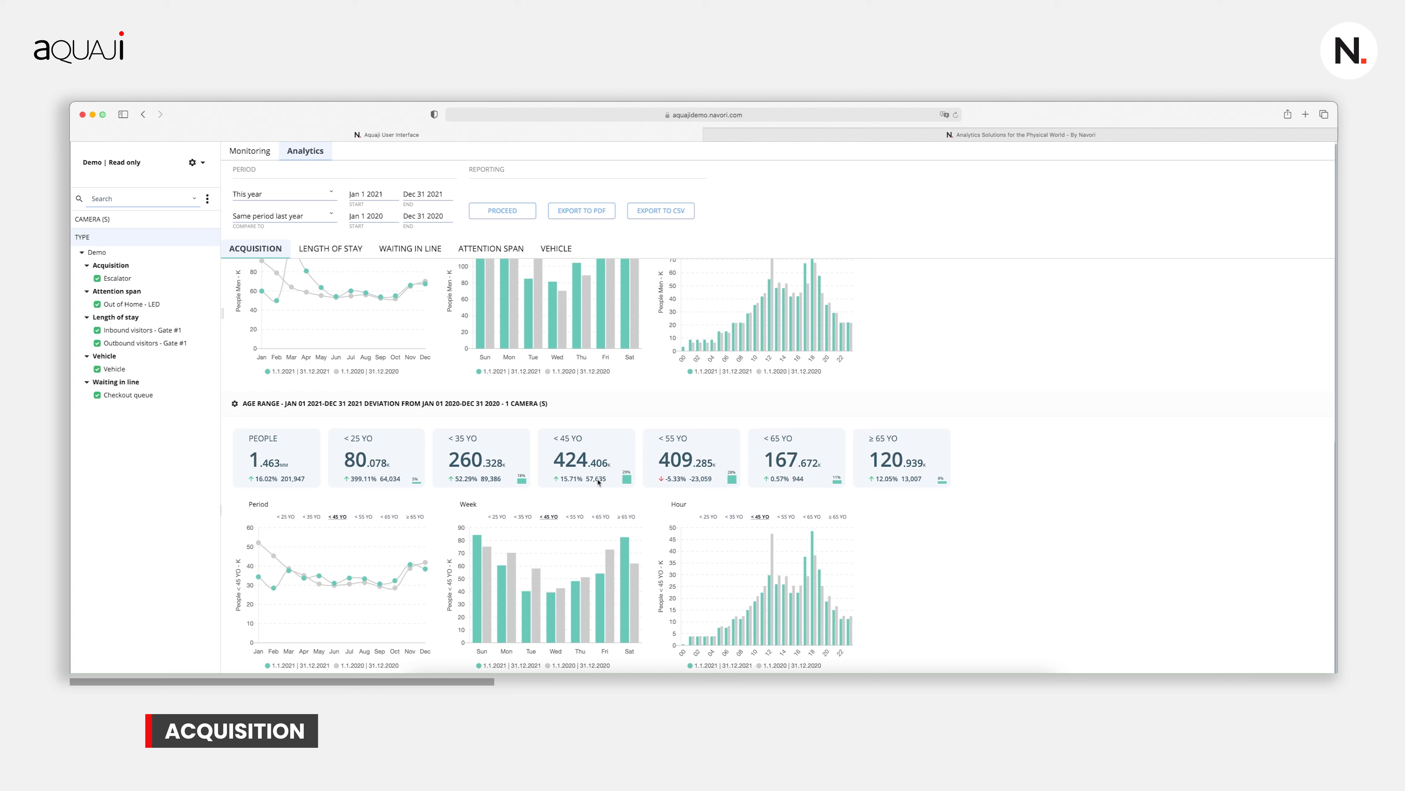
click(363, 516)
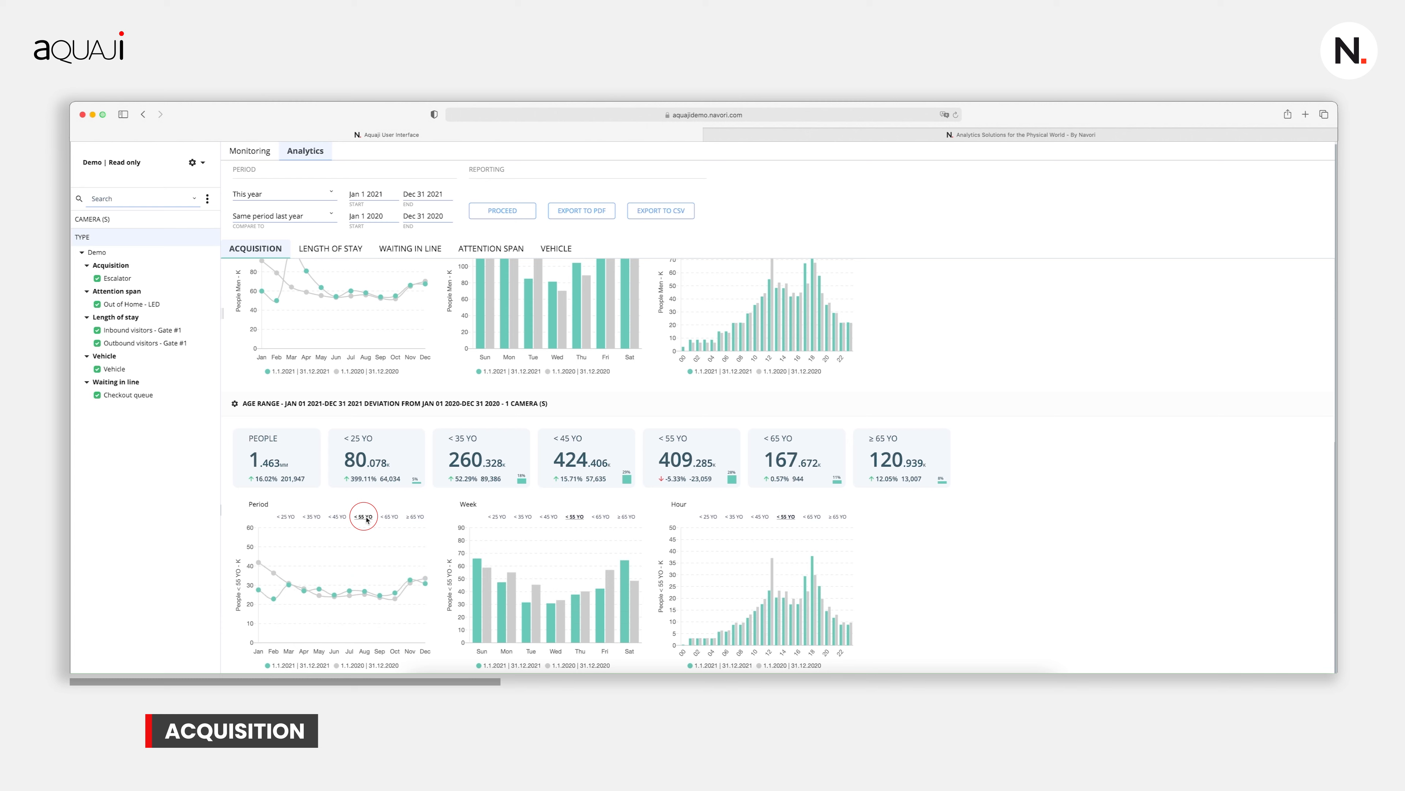
click(363, 516)
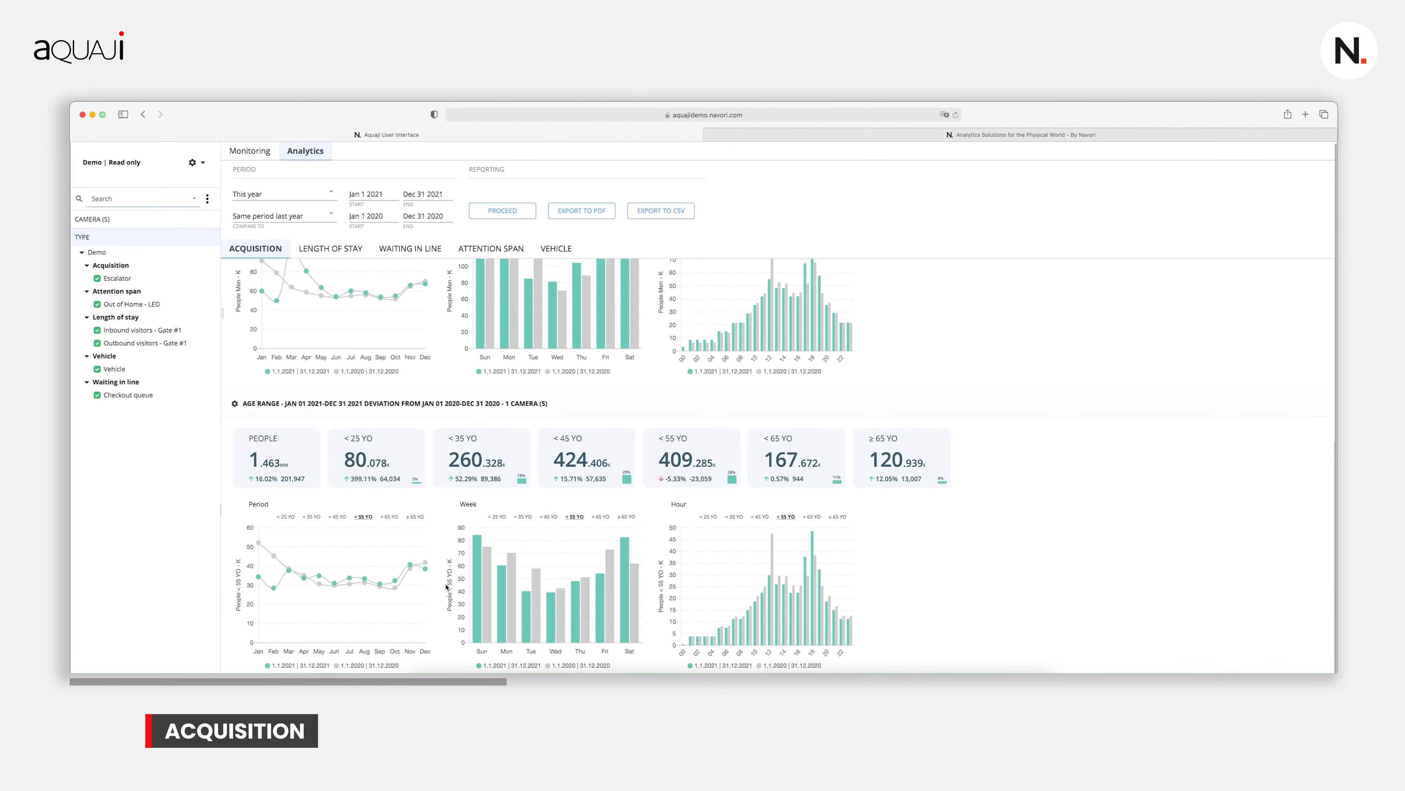
mouse_move(484, 574)
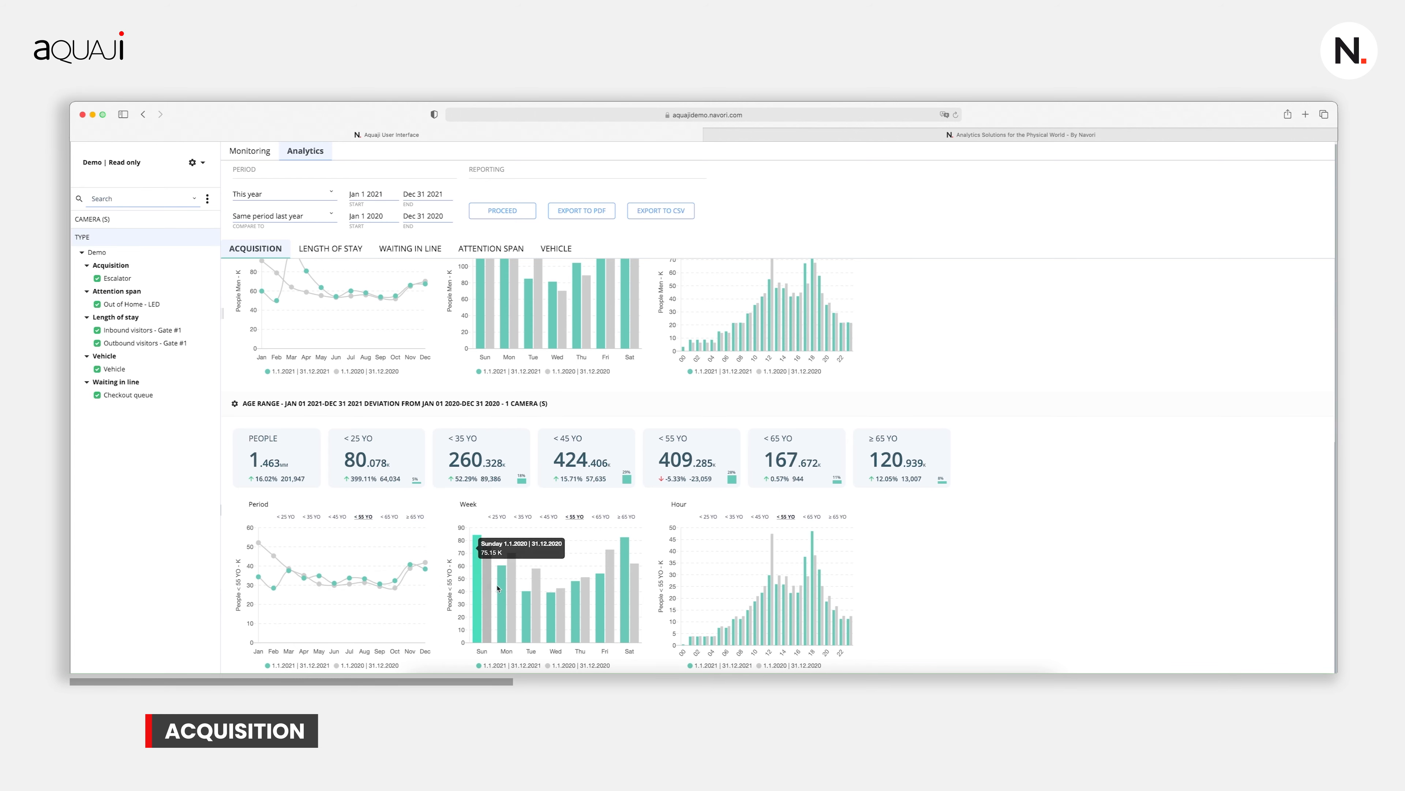
mouse_move(776, 624)
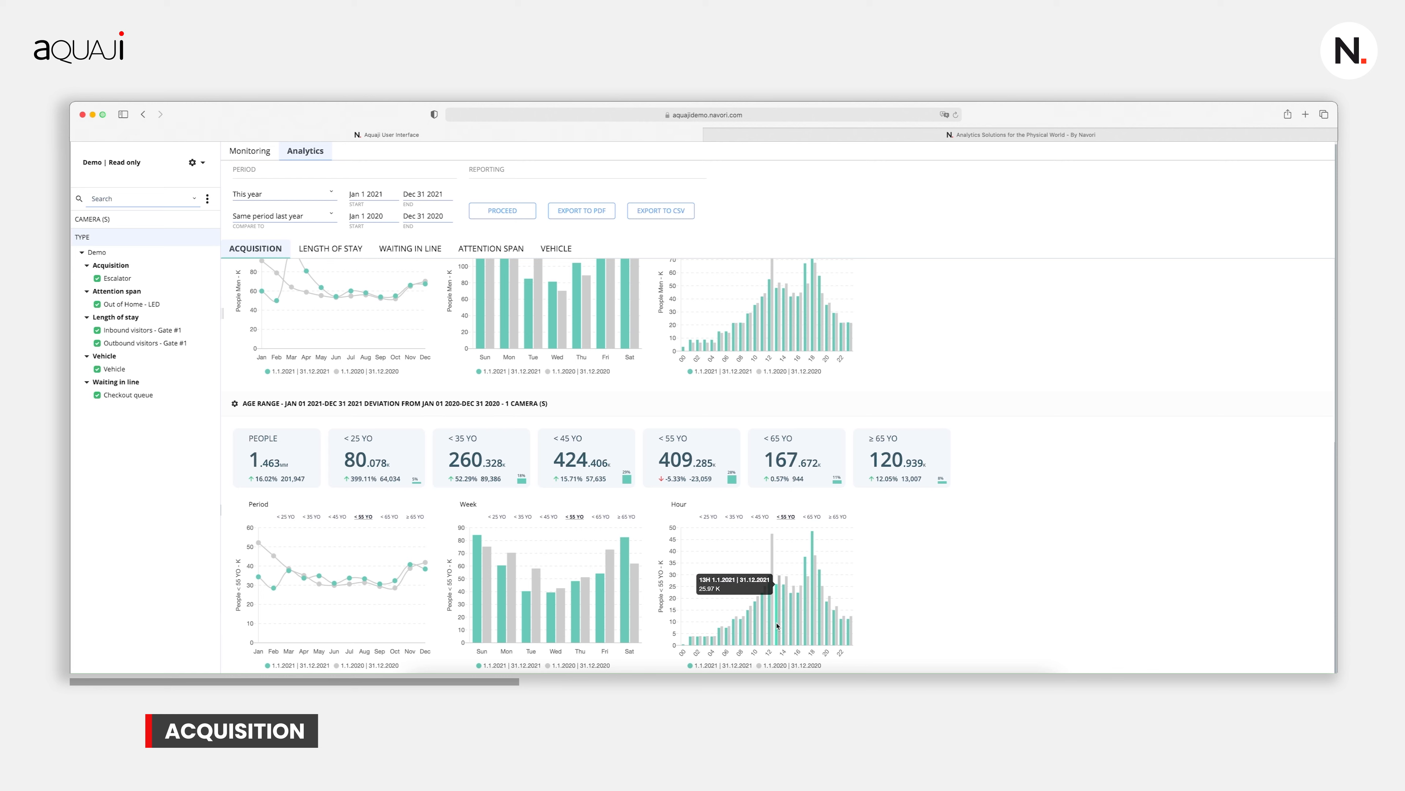
mouse_move(512, 527)
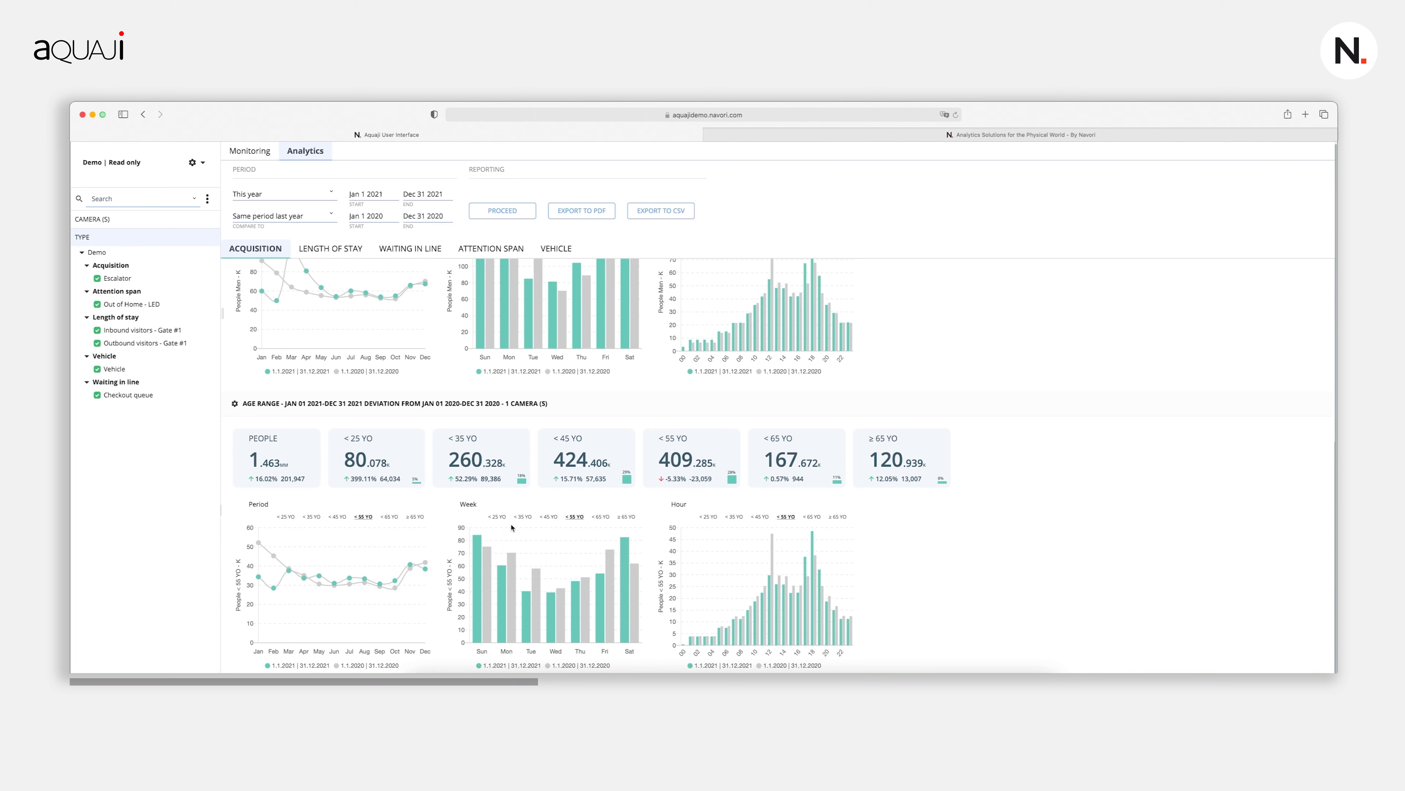
- Load the Length of Stay report for this year versus the same period last year
click(329, 248)
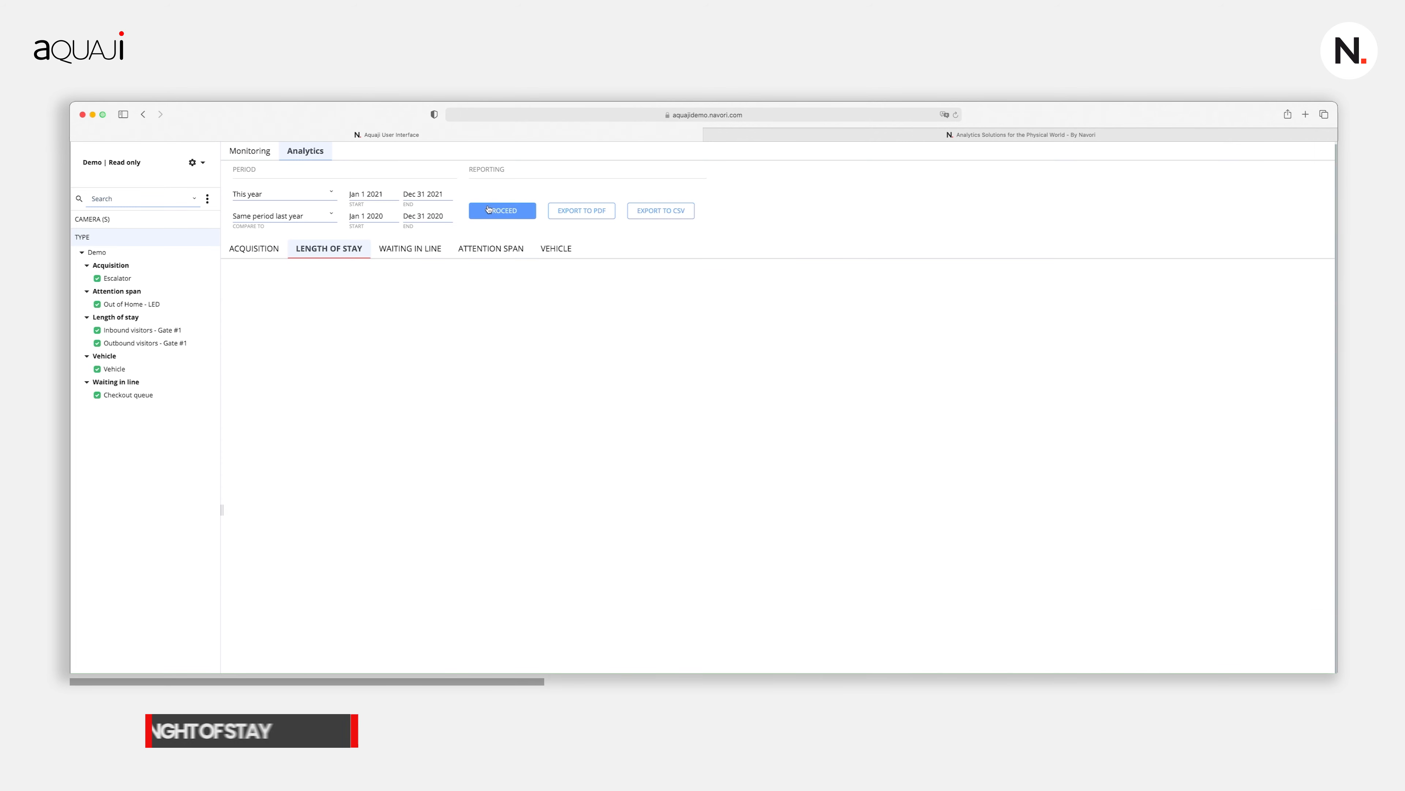
click(501, 211)
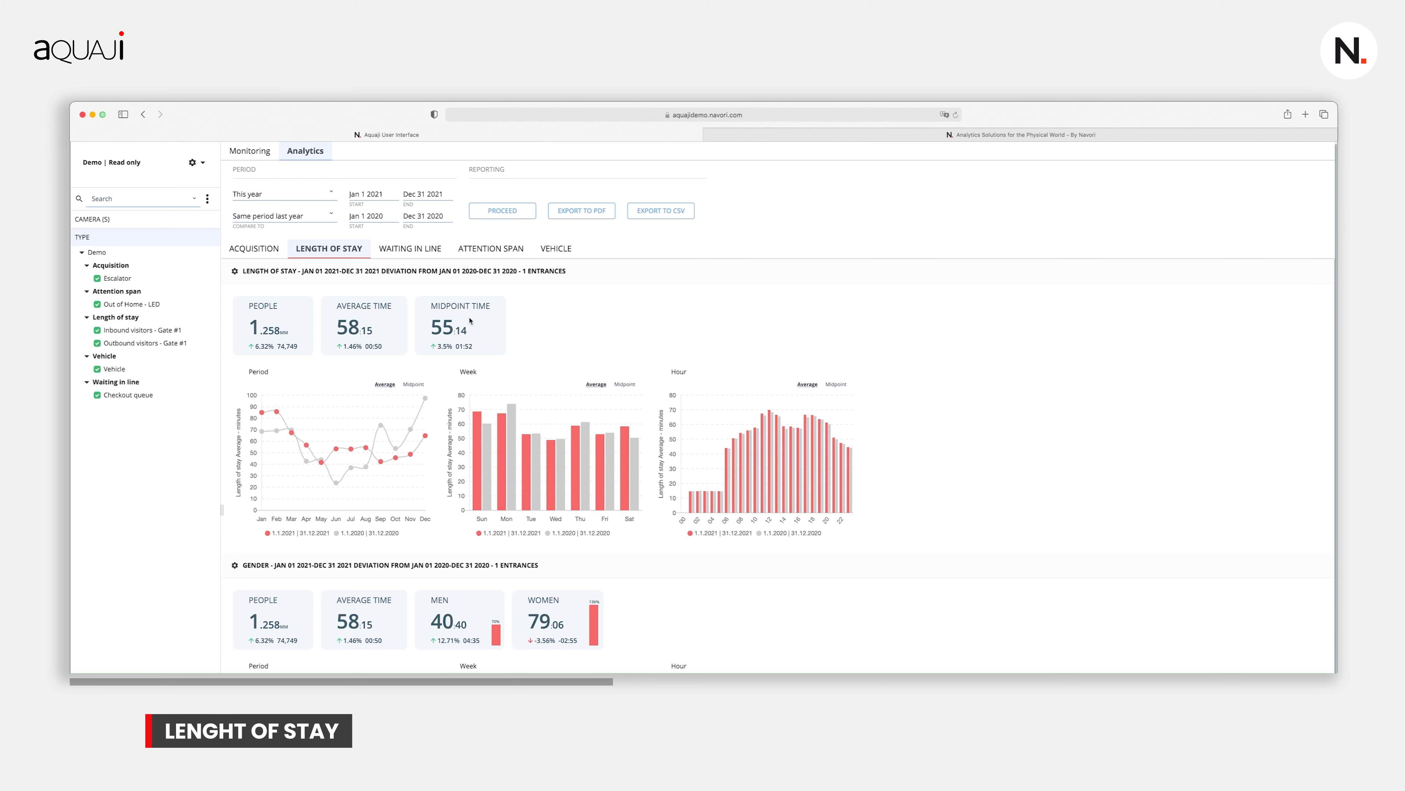
mouse_move(272, 336)
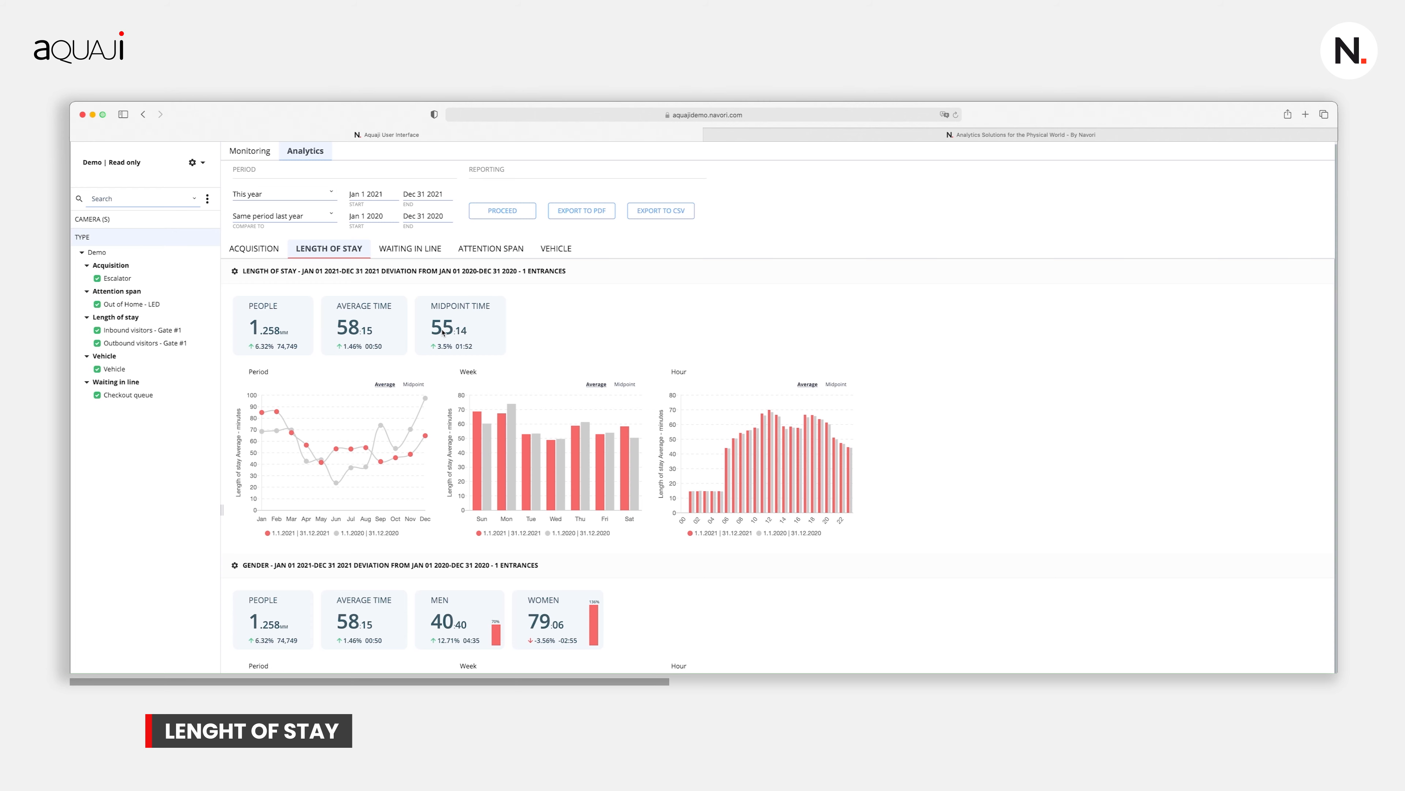
mouse_move(430, 527)
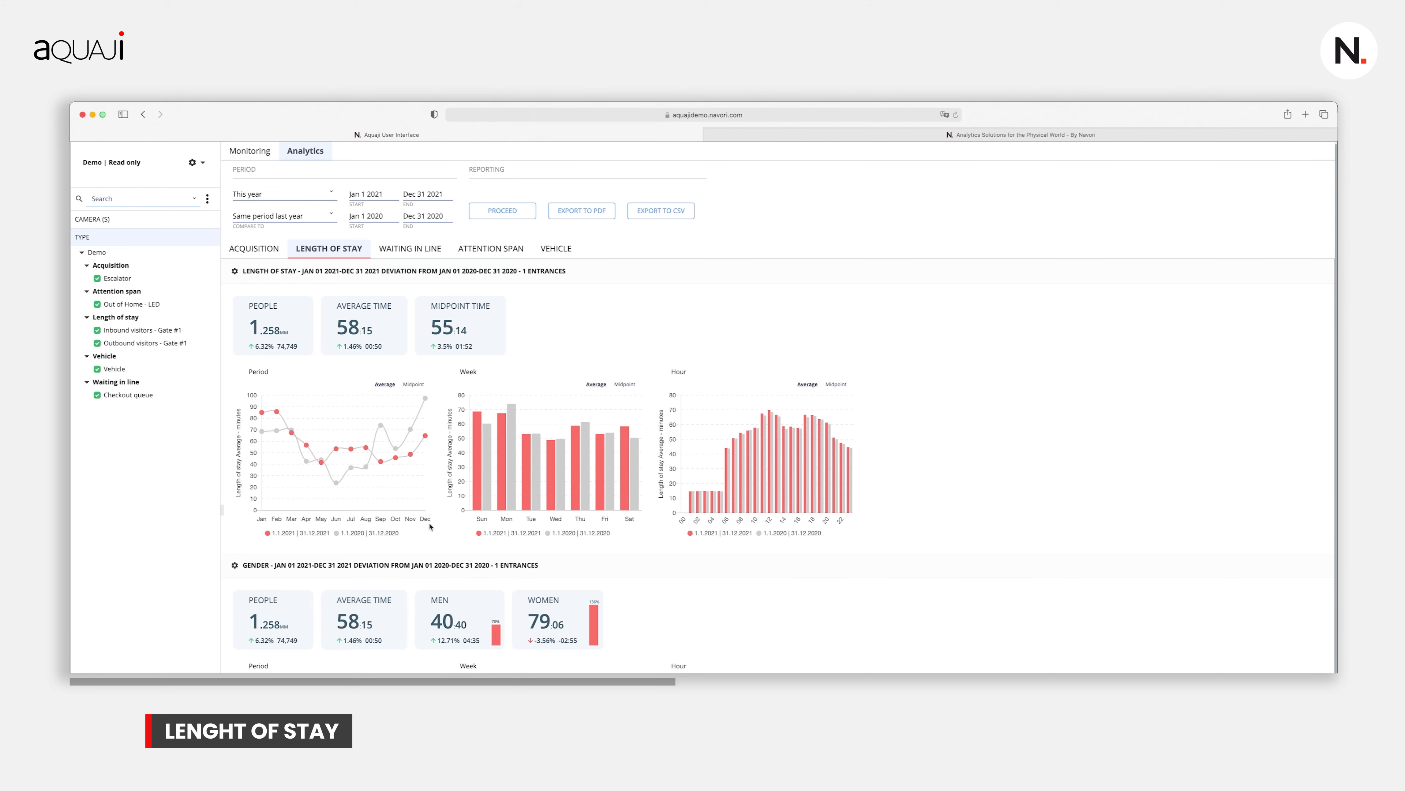
scroll(down, 3)
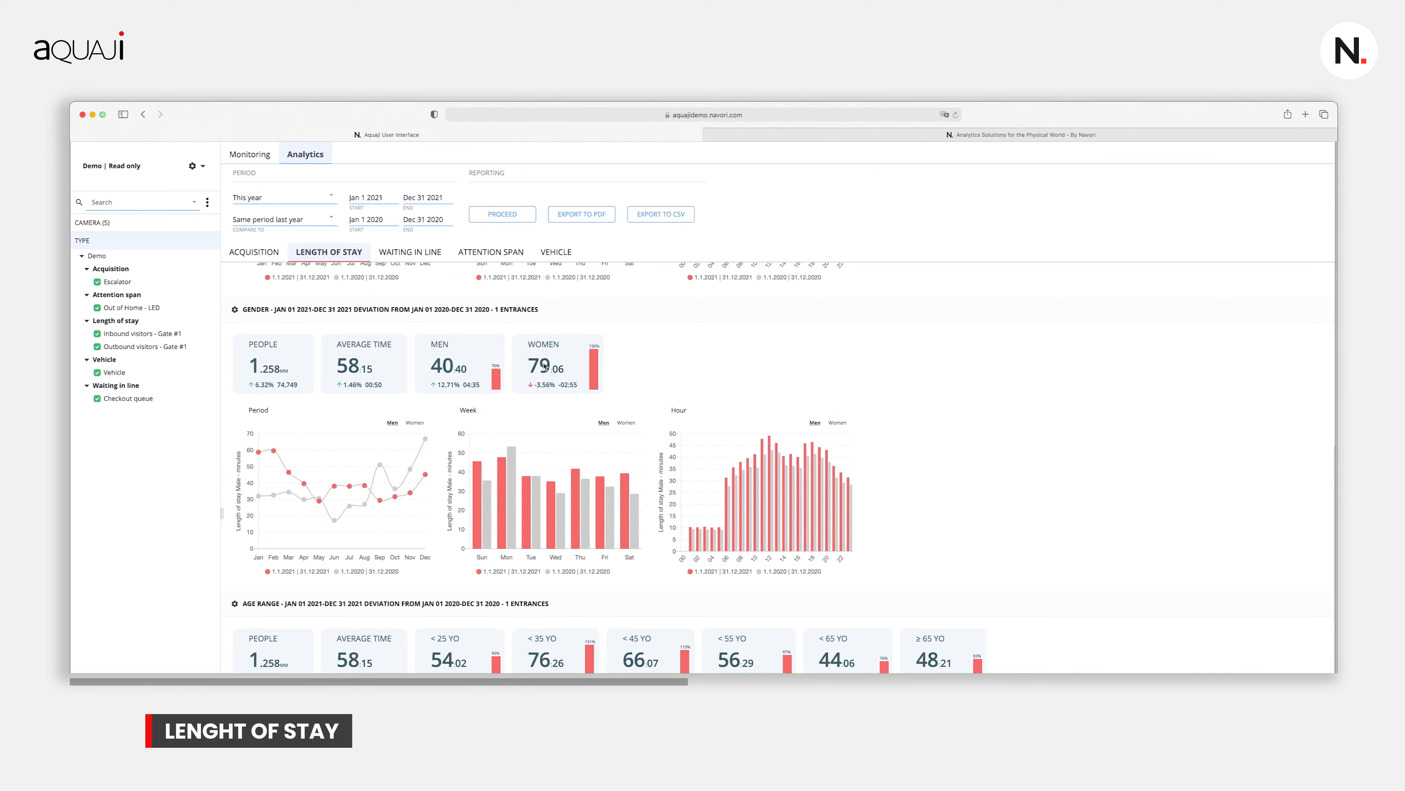
- Load the Waiting in Line report for the selected period
click(408, 248)
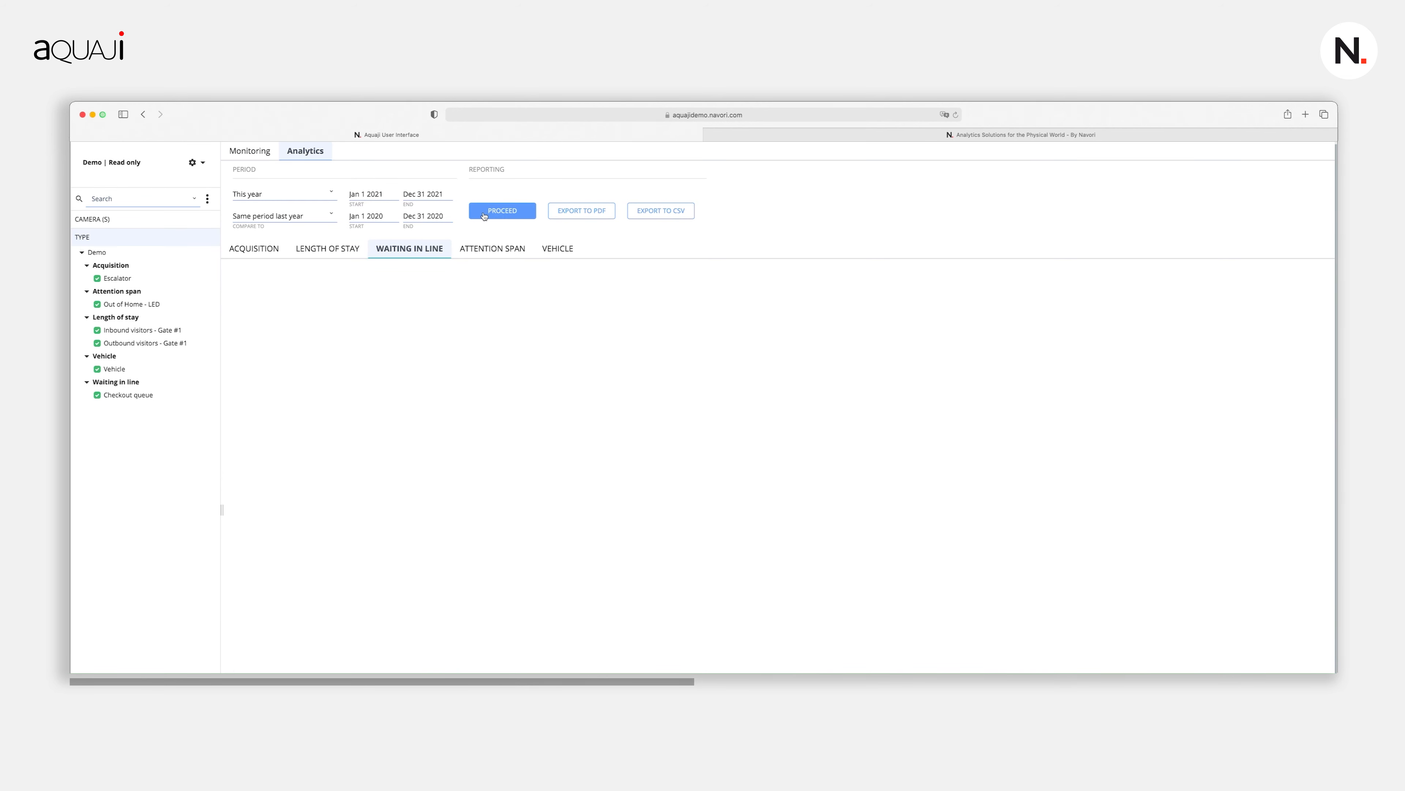
click(501, 211)
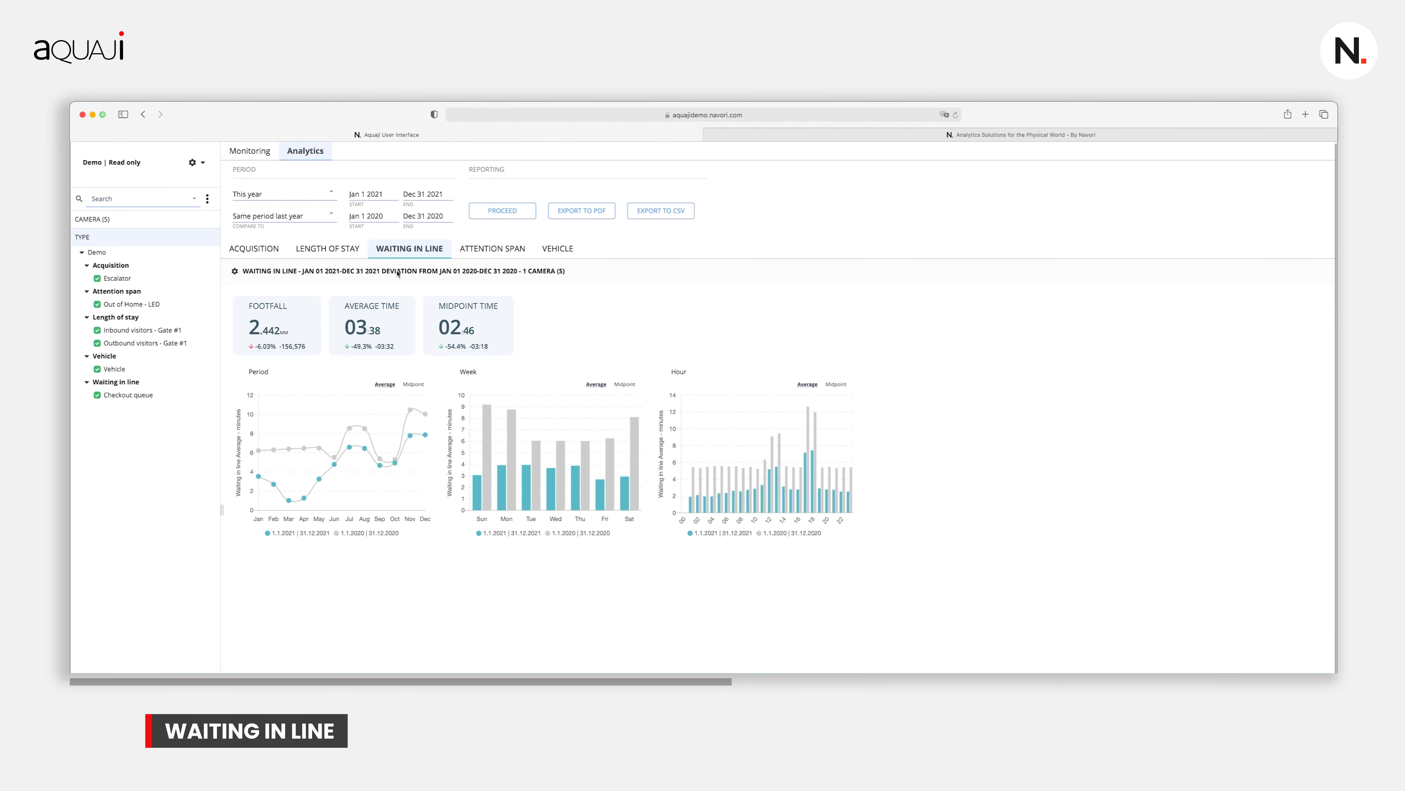
mouse_move(329, 332)
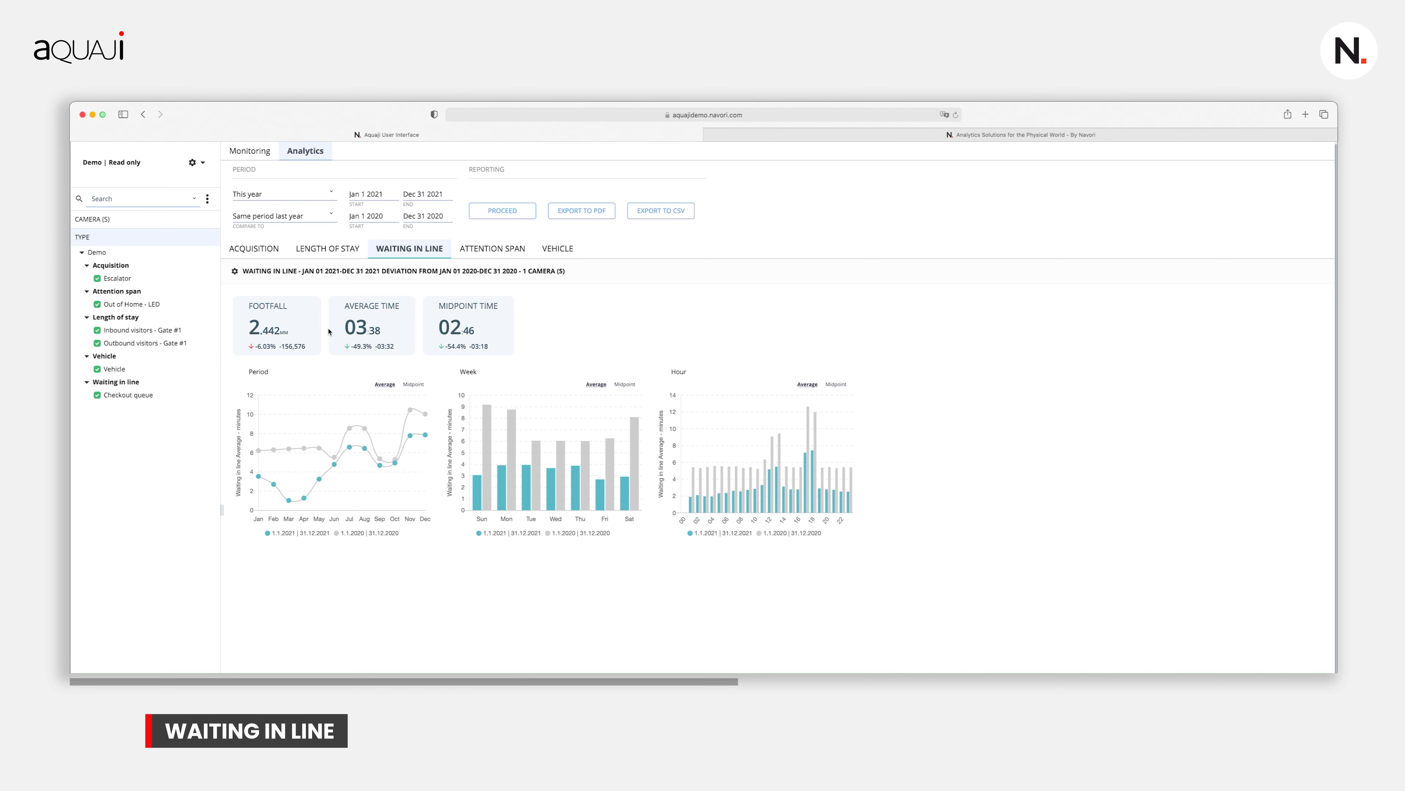
mouse_move(280, 332)
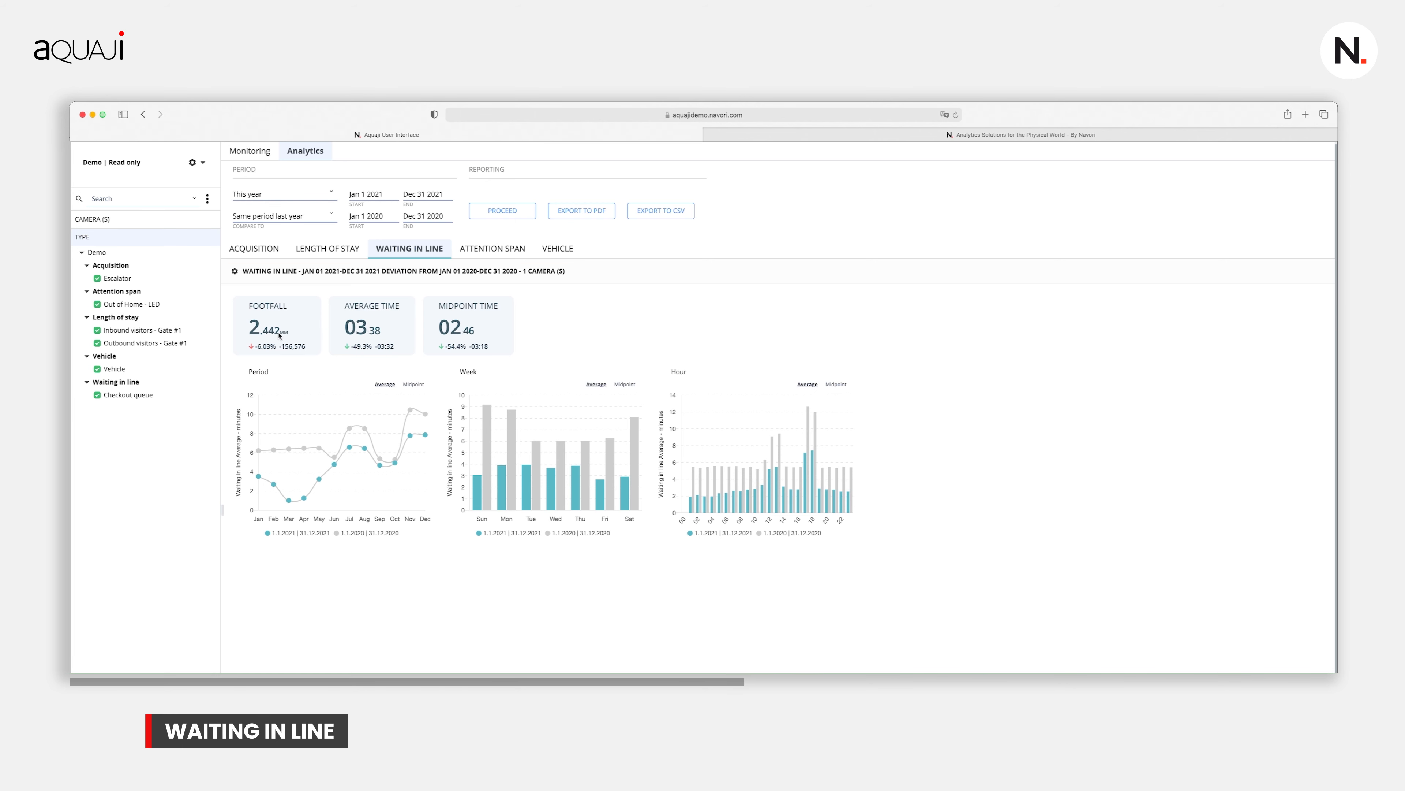
mouse_move(340, 336)
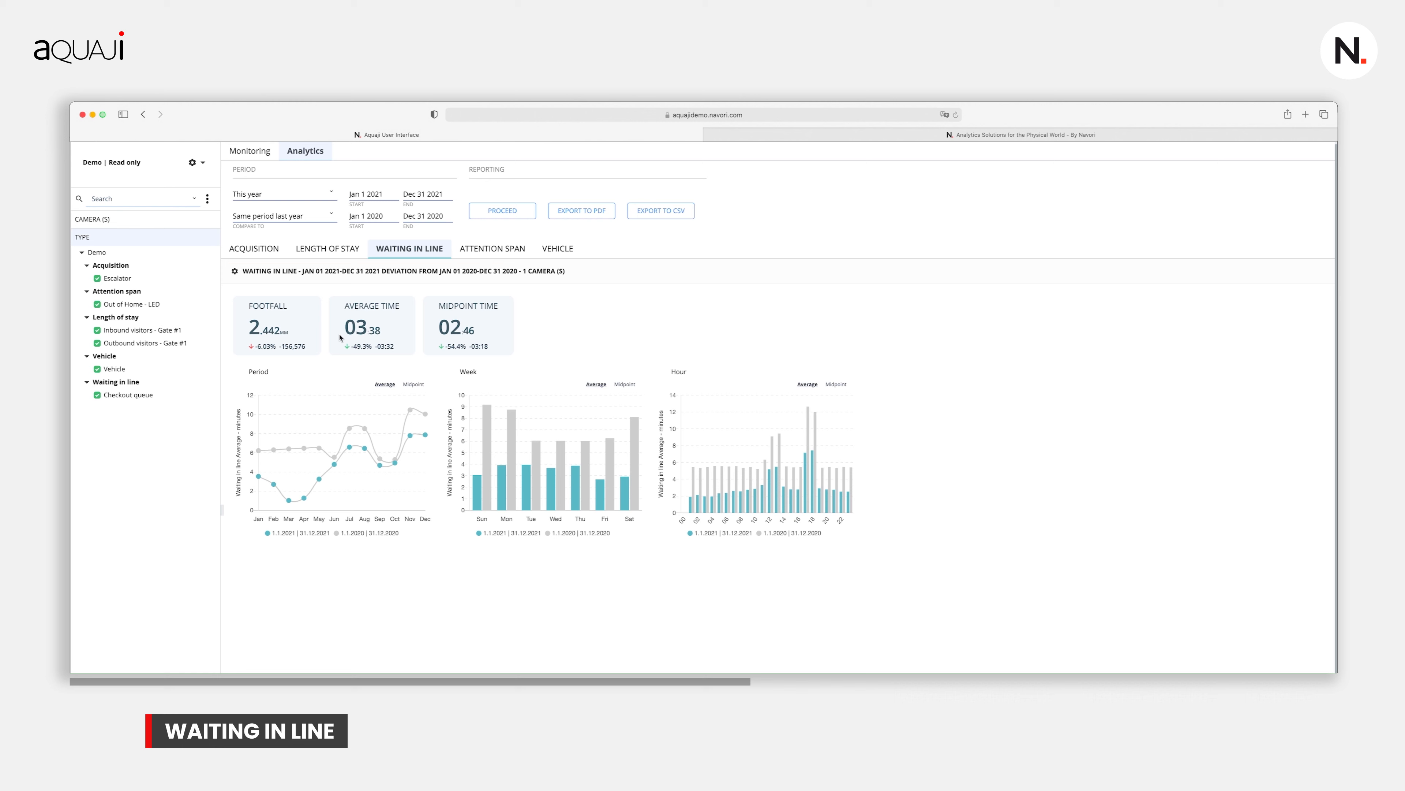
mouse_move(382, 337)
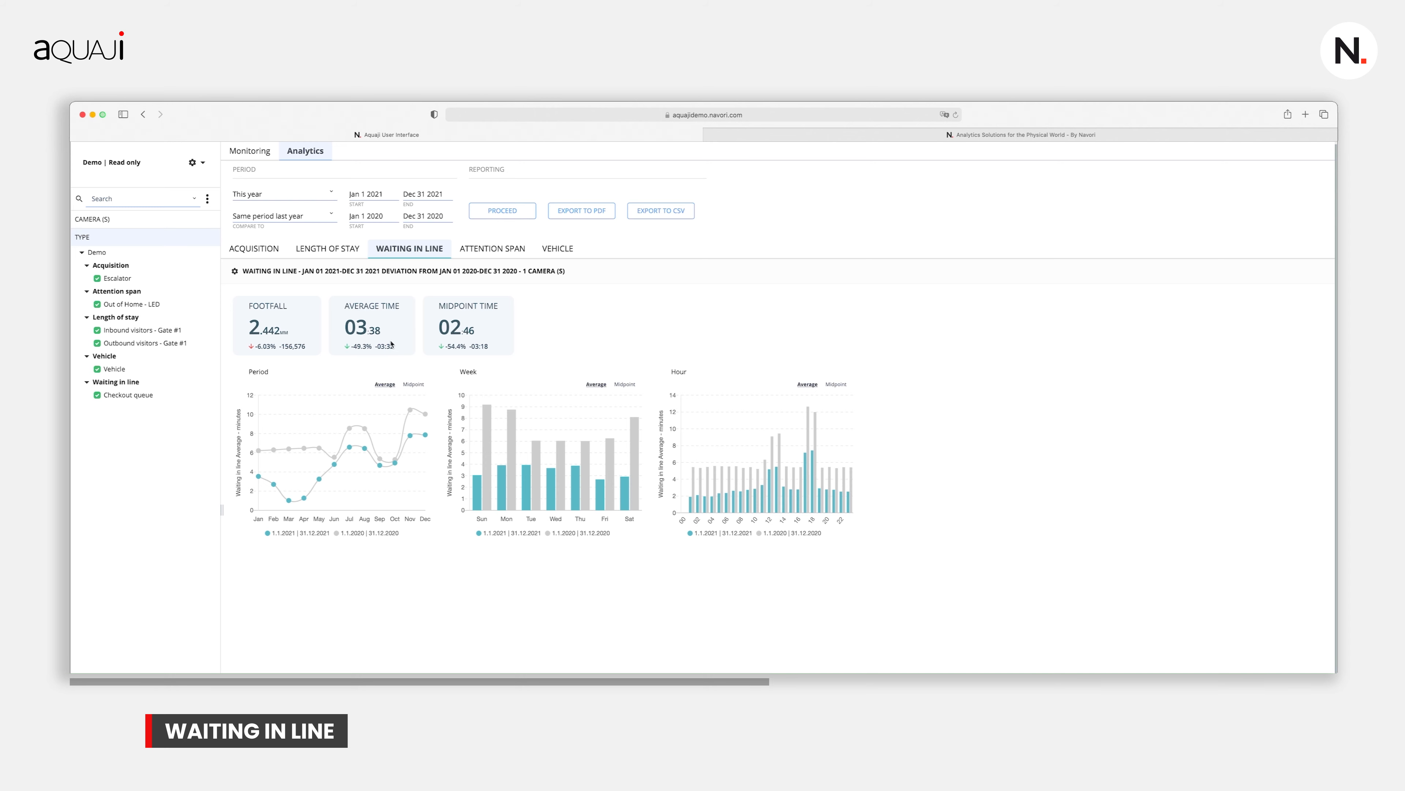
- Switch to the Attention Span report and generate it for the chosen period
click(128, 395)
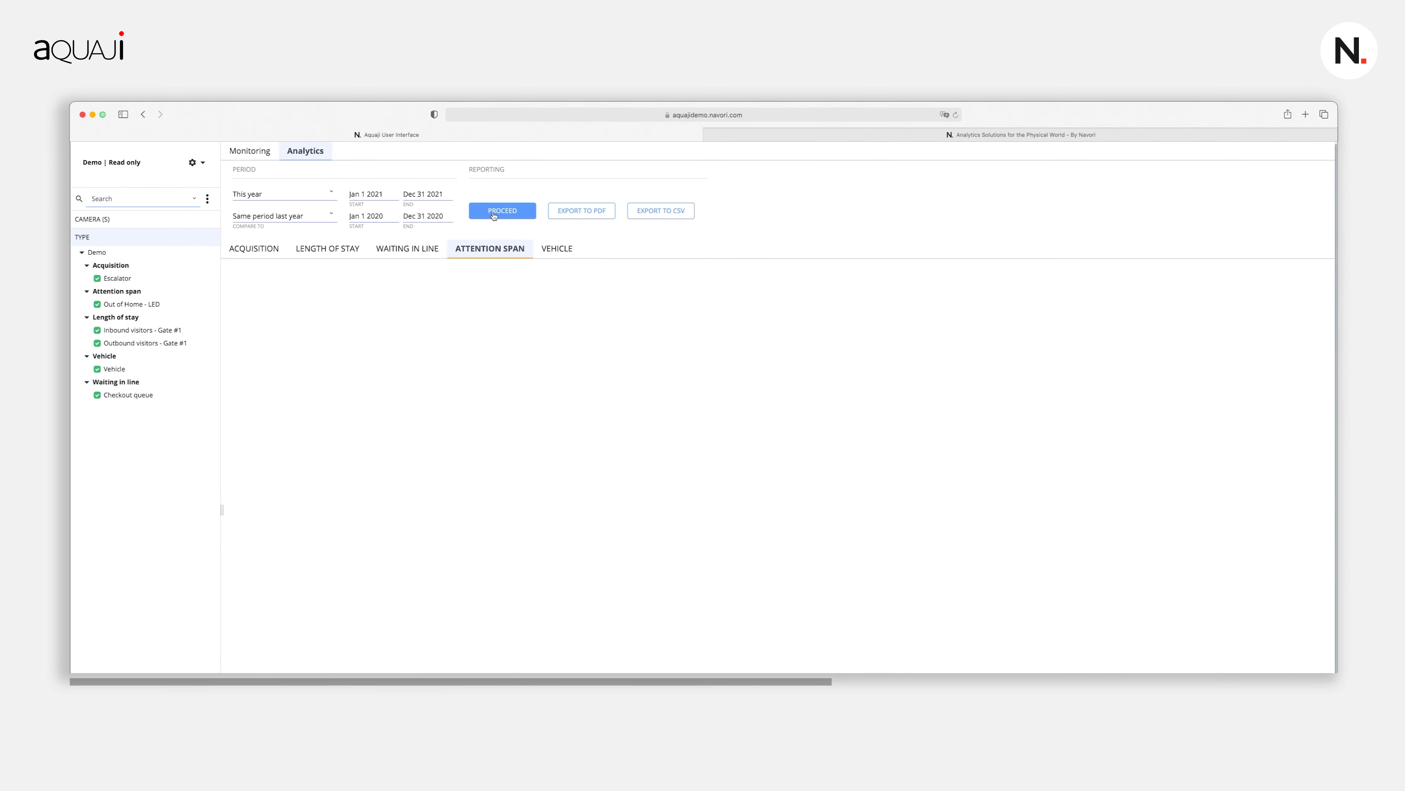
click(503, 211)
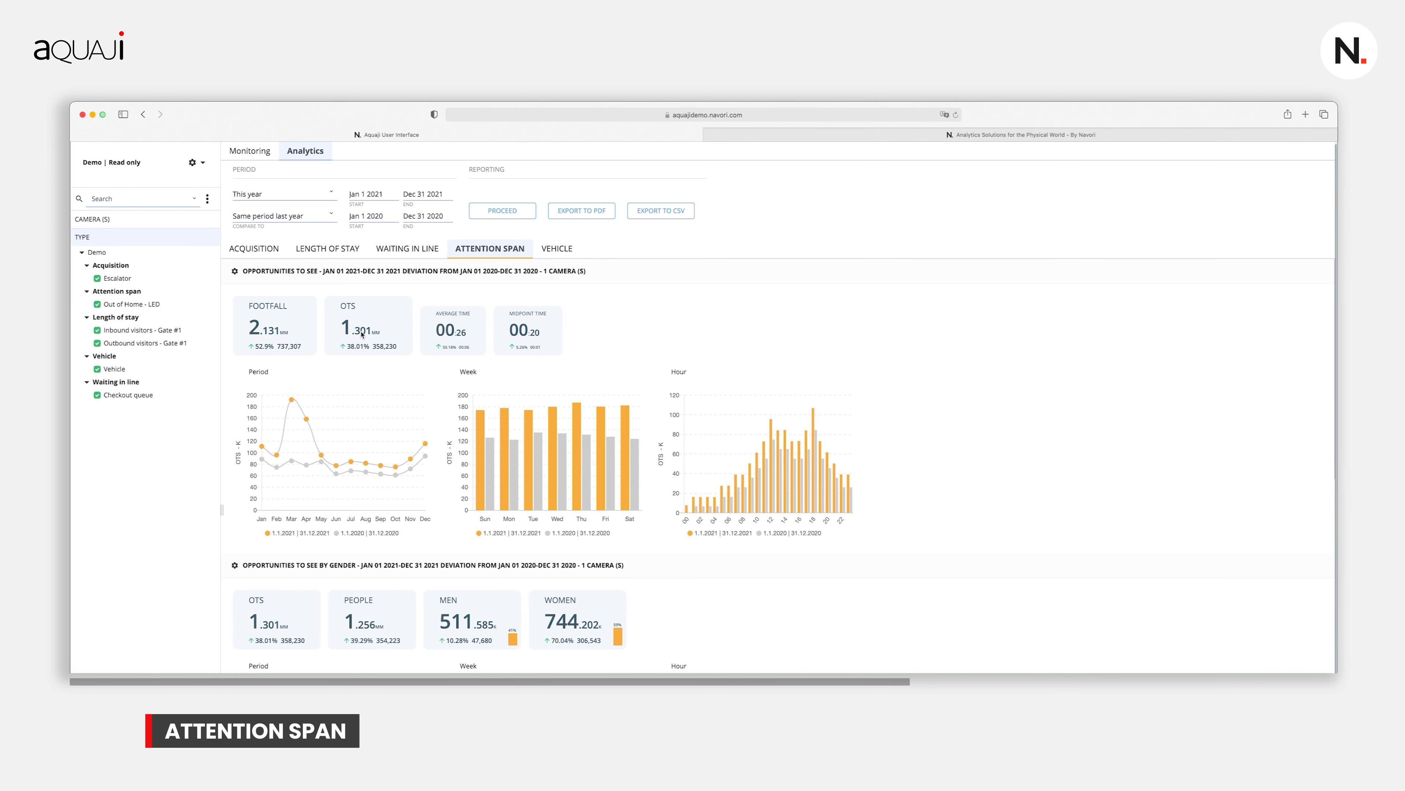
- Open the Out of Home - LED camera configuration with its type, source and preview
click(126, 303)
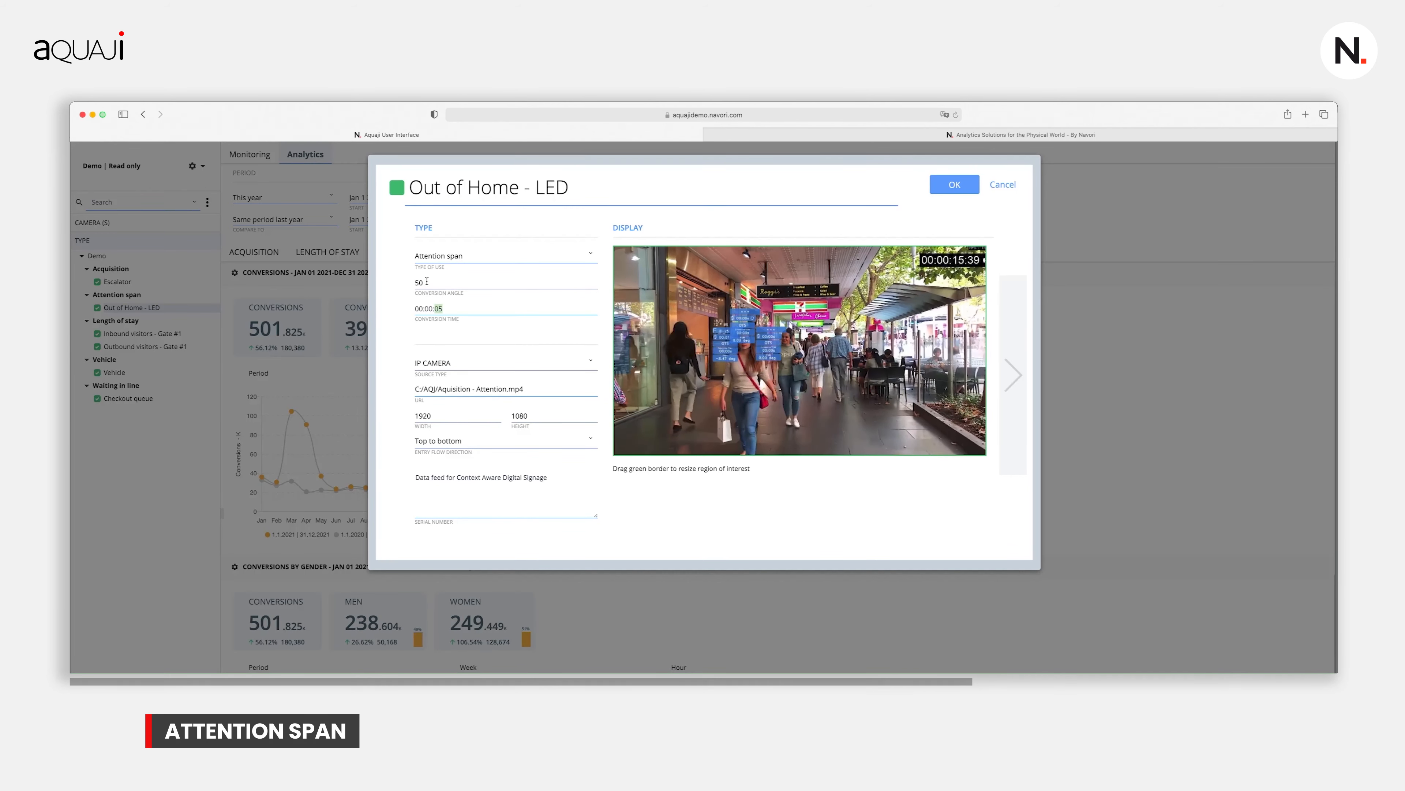
- Close the camera dialog and review the gender, age-range and conversion breakdowns
click(954, 184)
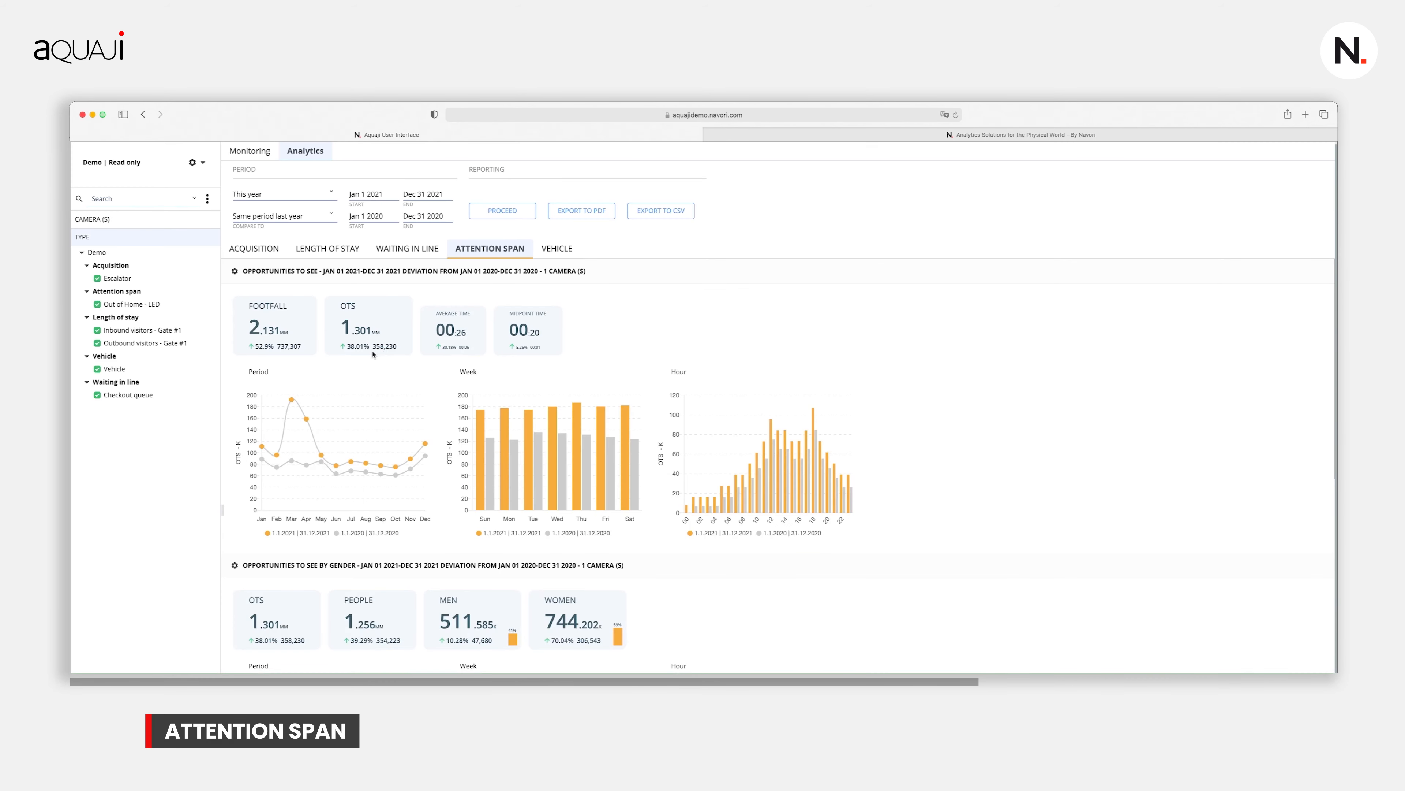
mouse_move(401, 333)
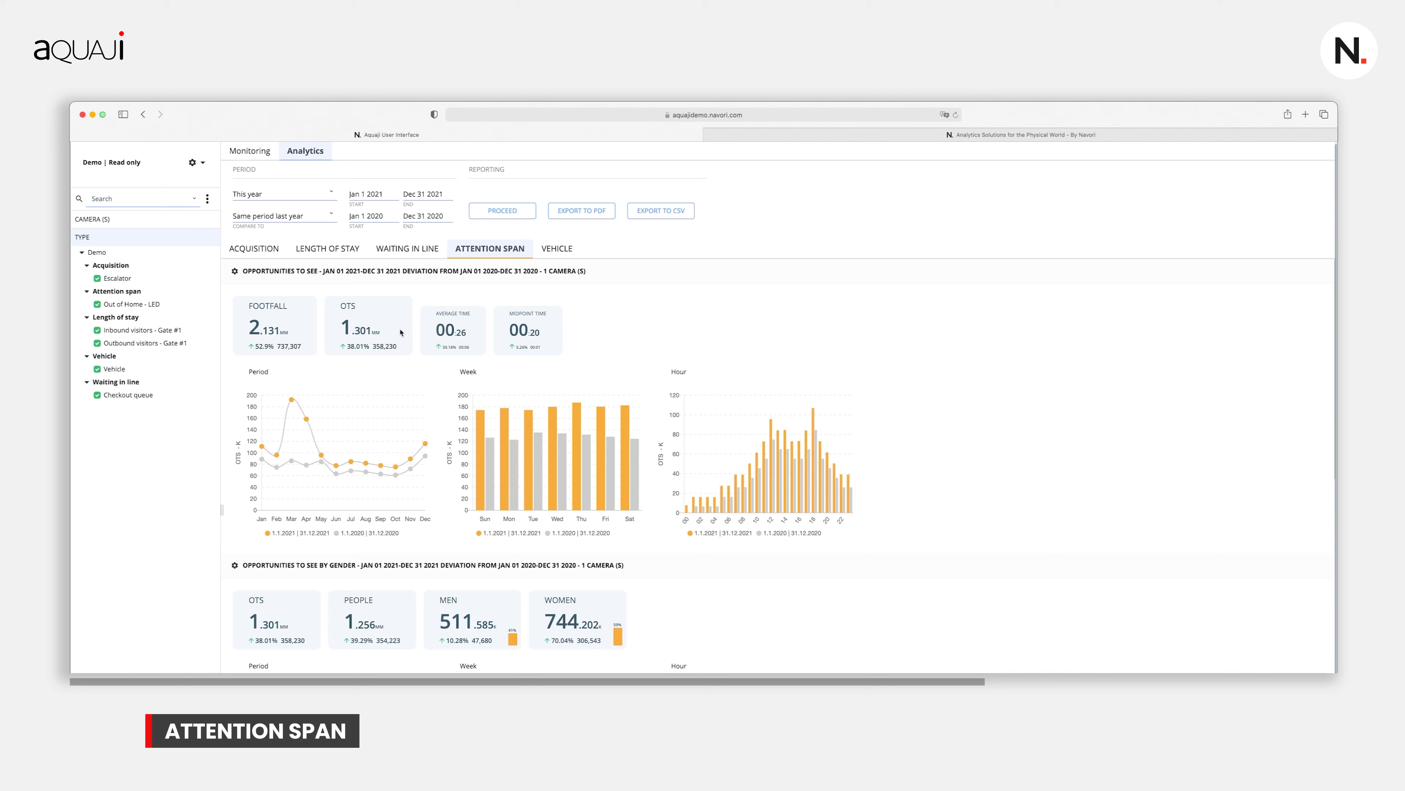
mouse_move(458, 338)
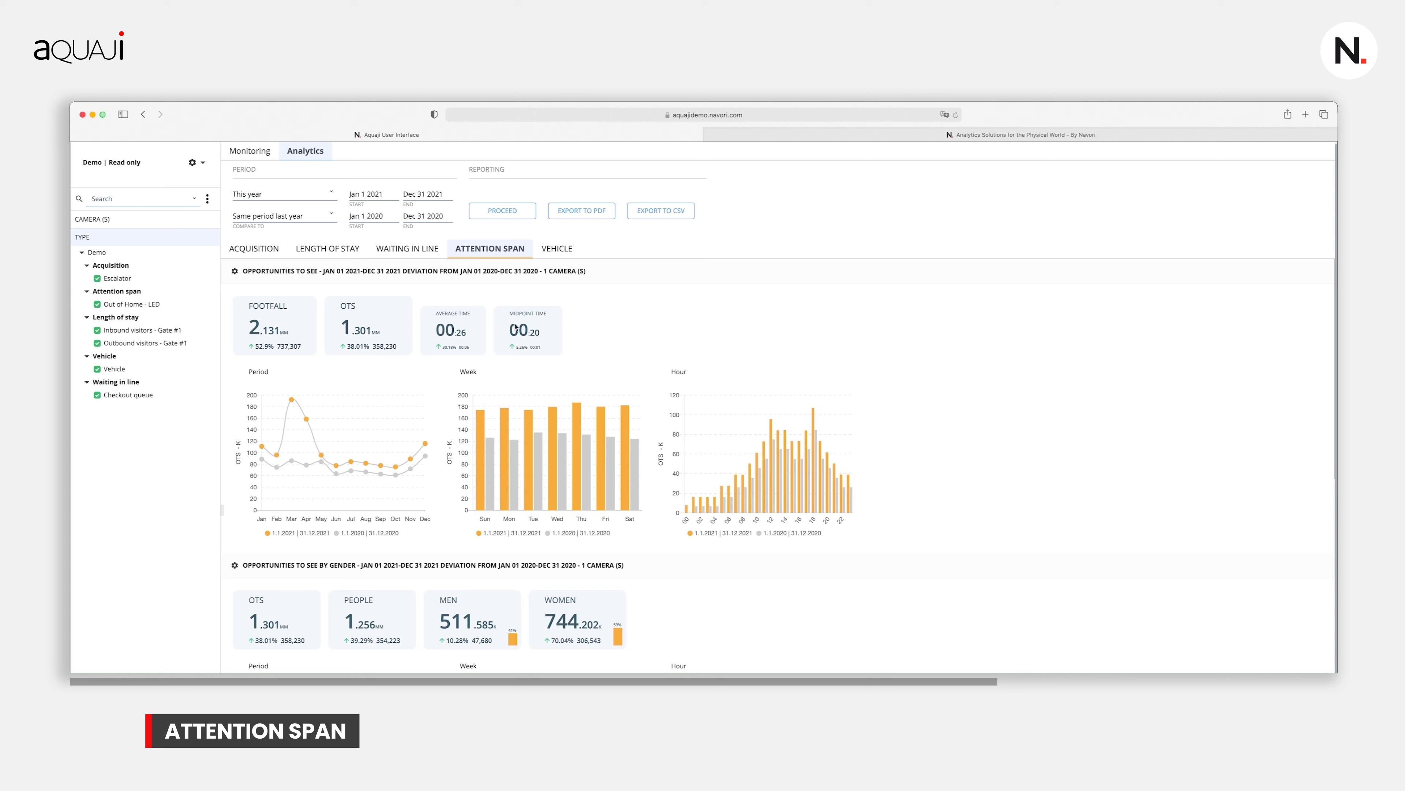
mouse_move(539, 339)
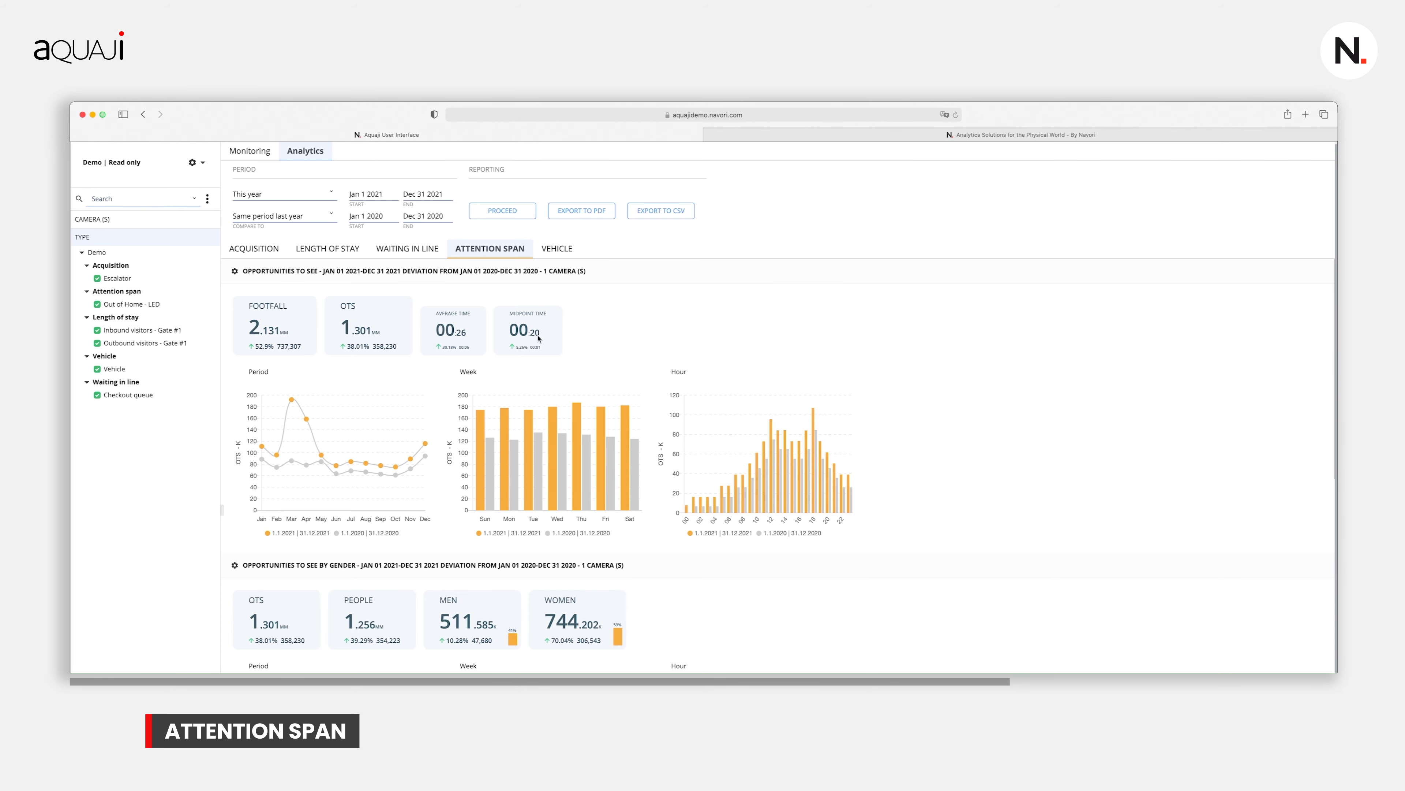
scroll(down, 3)
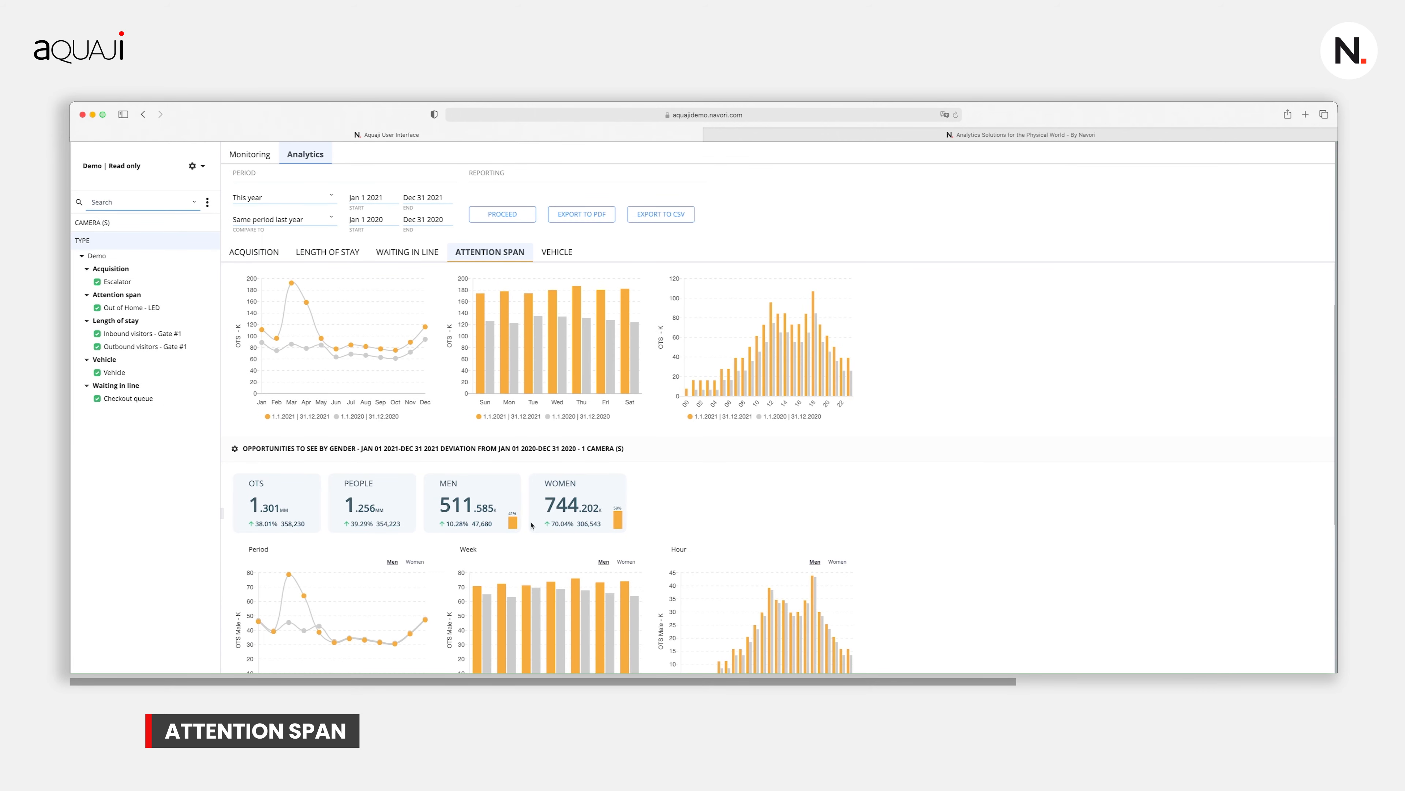
mouse_move(590, 527)
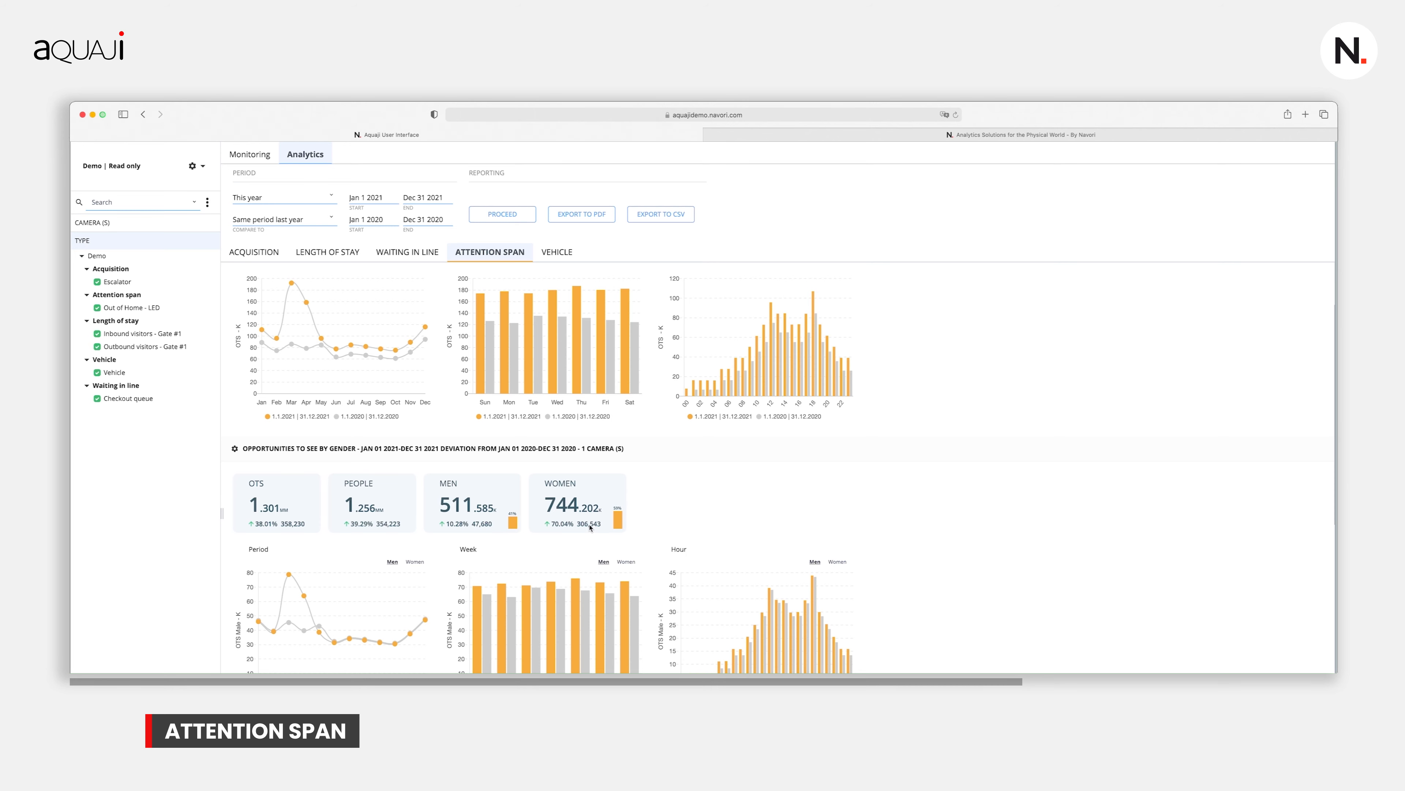
mouse_move(558, 631)
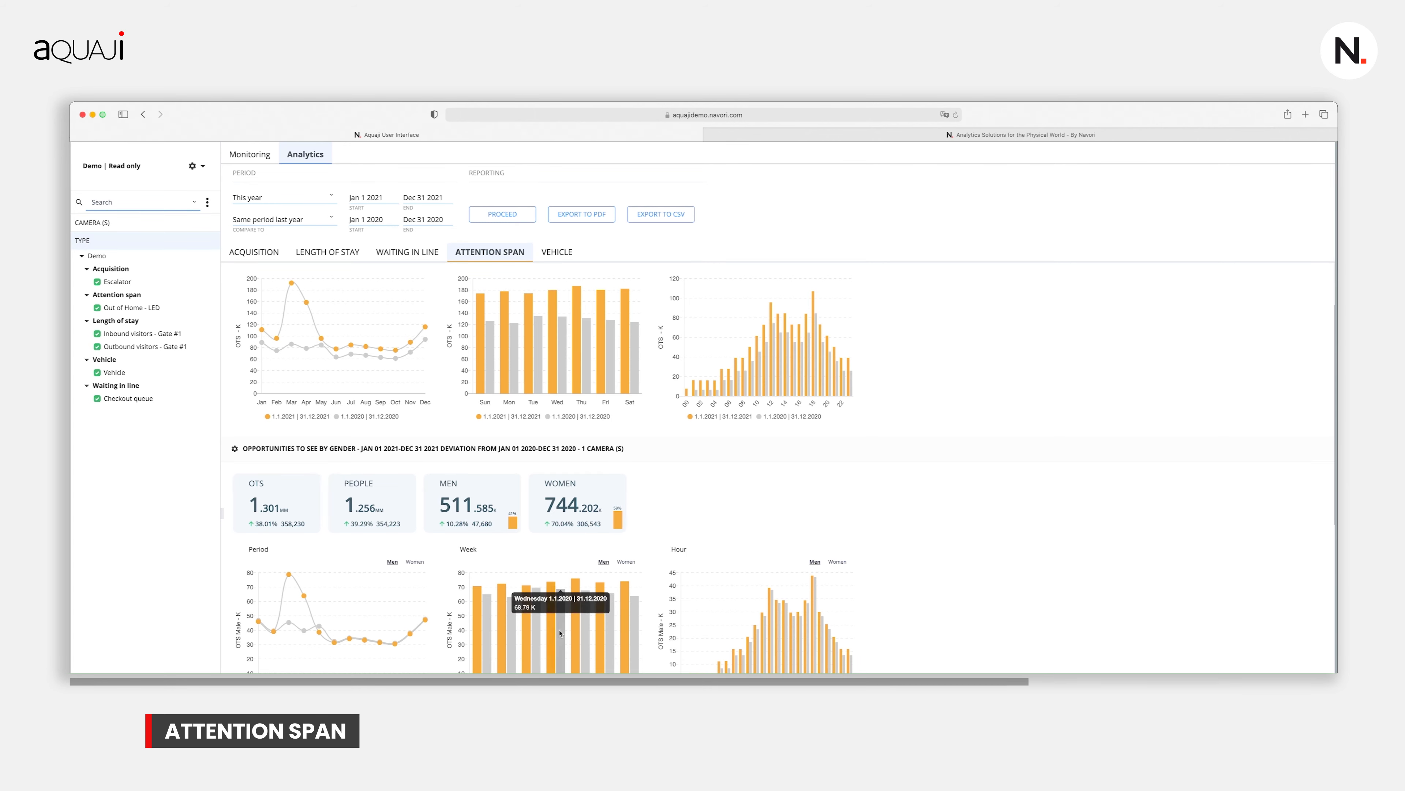
scroll(down, 3)
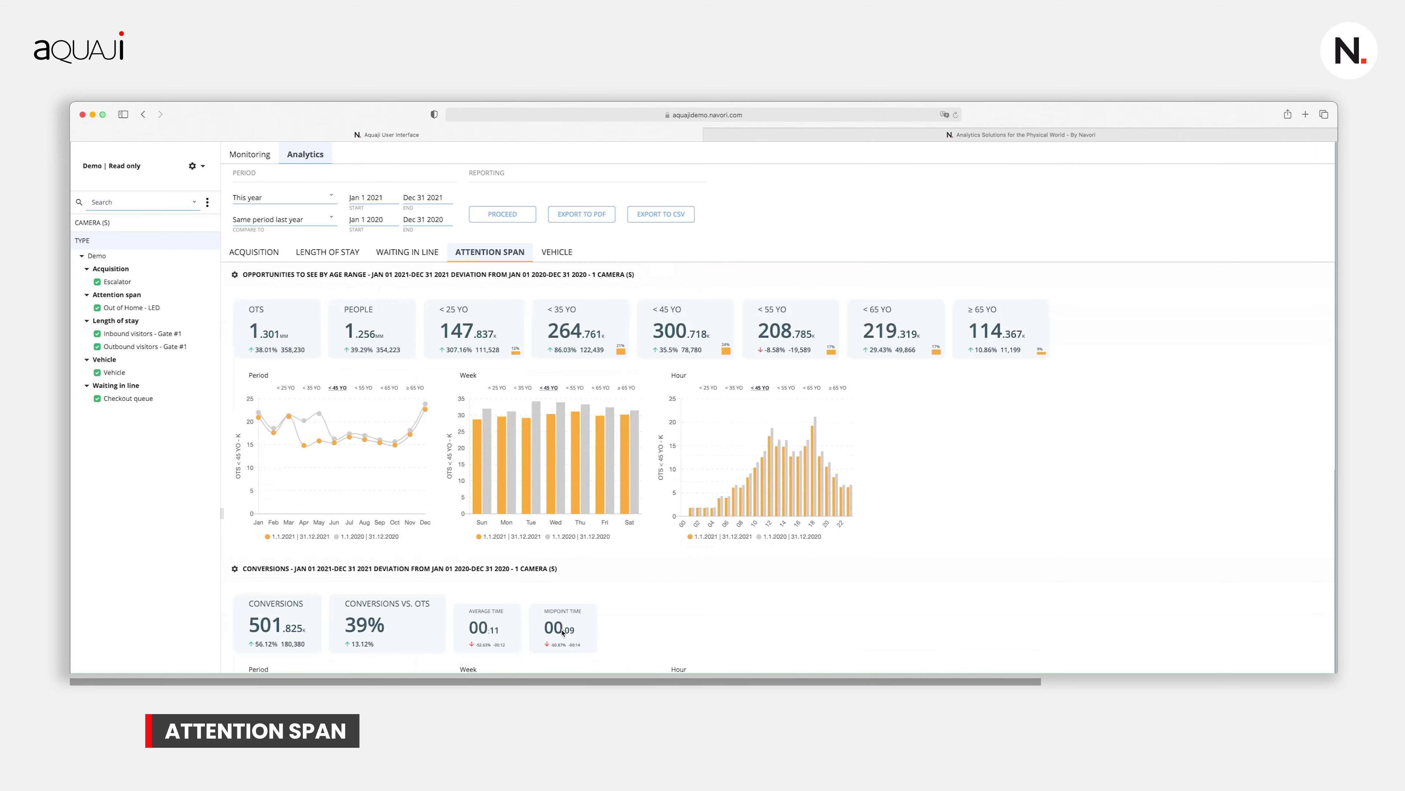
scroll(down, 3)
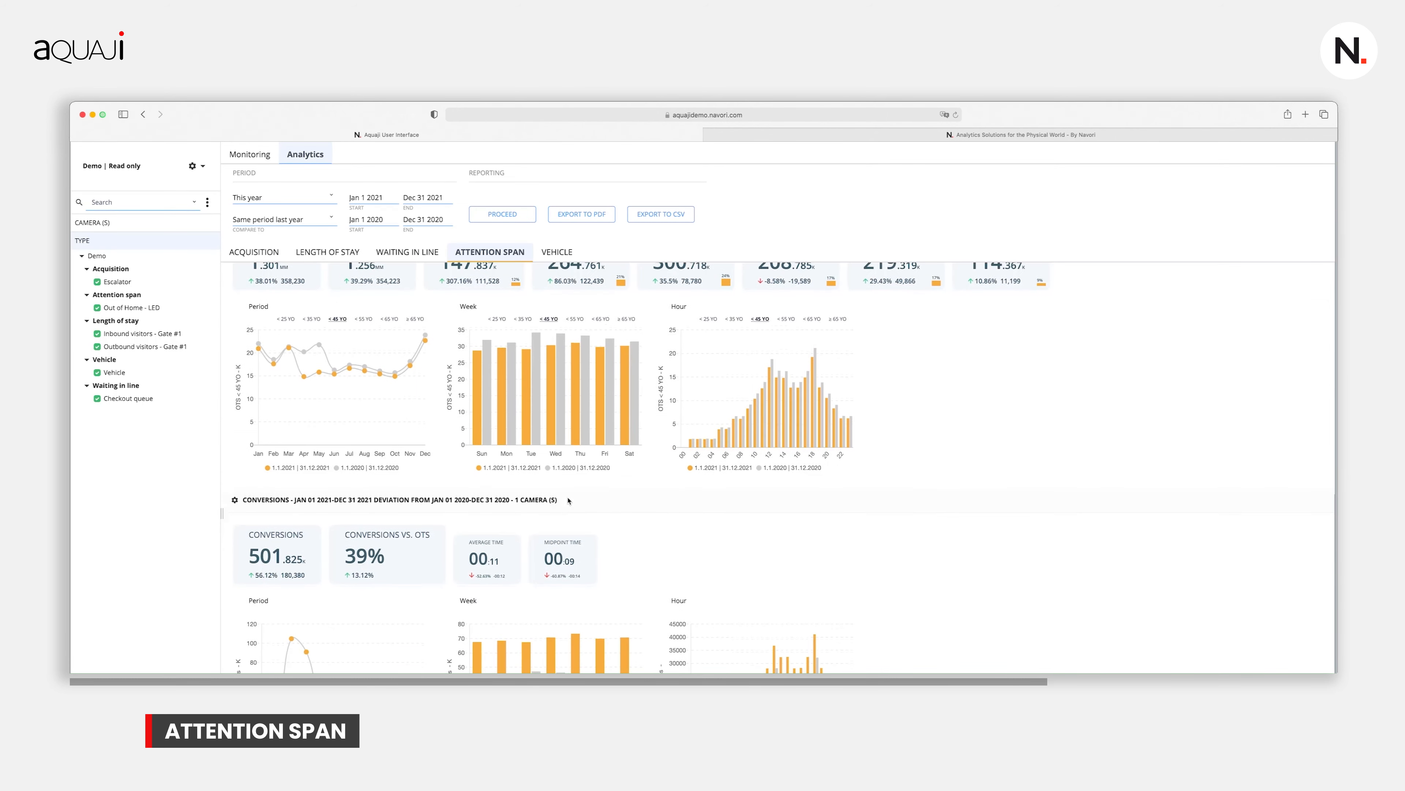
scroll(down, 3)
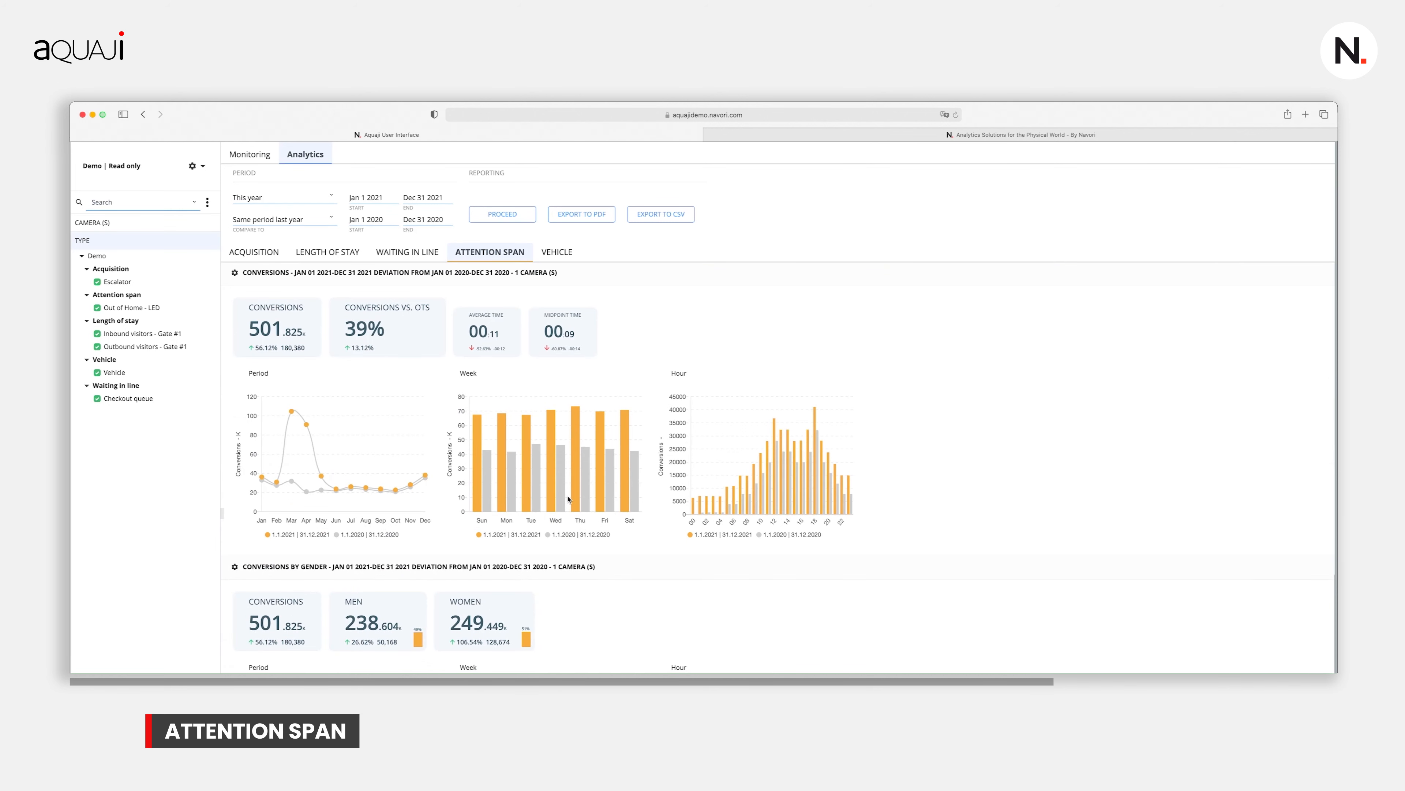
mouse_move(427, 381)
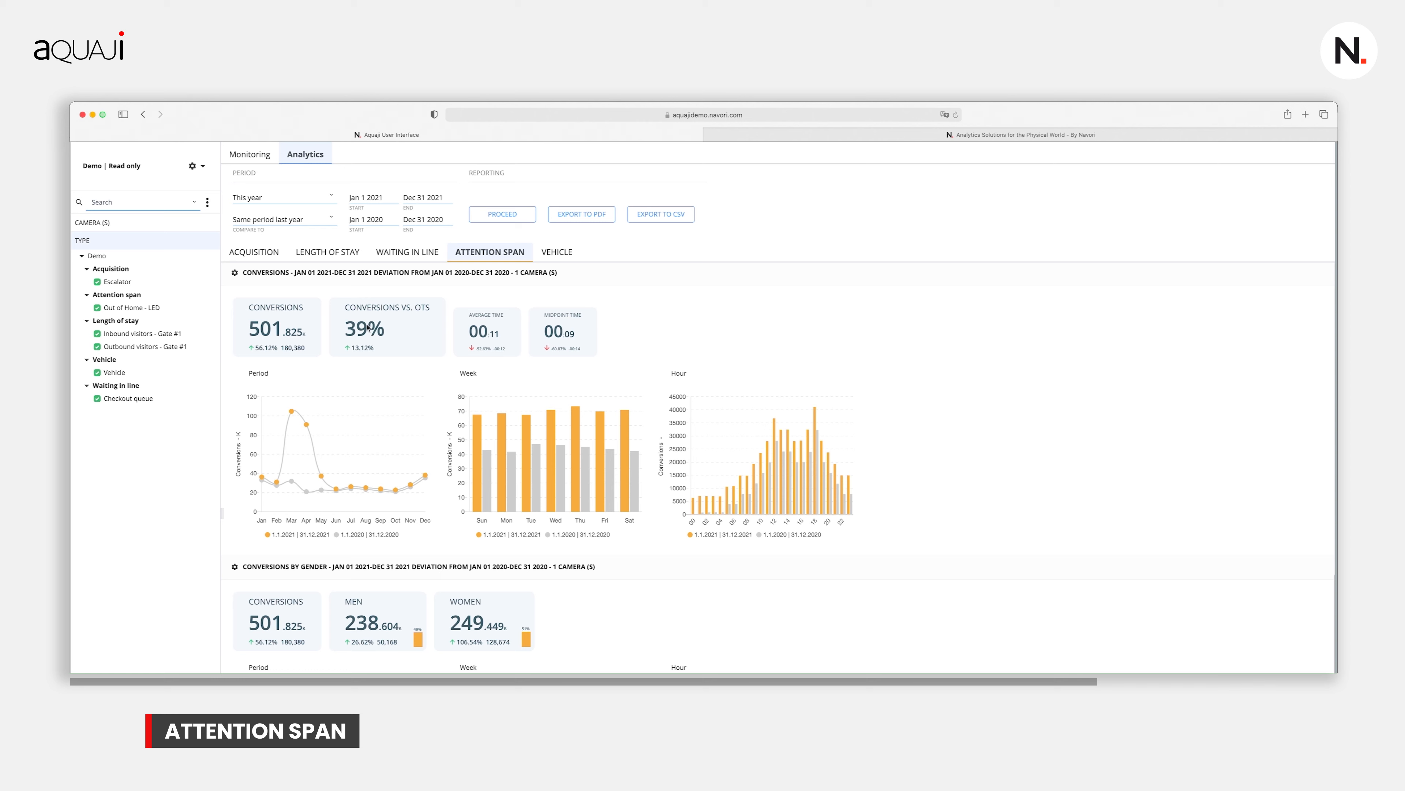
mouse_move(360, 353)
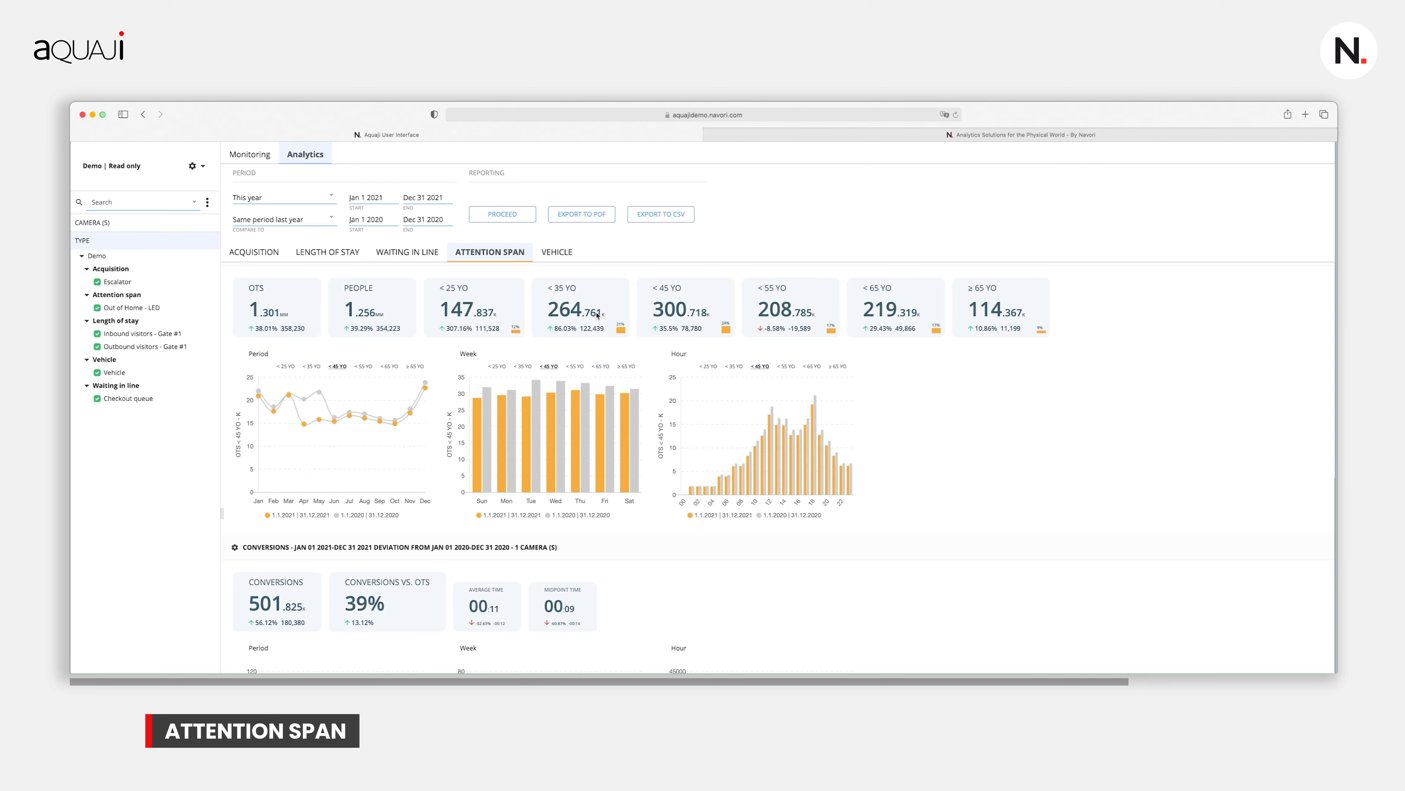
- Open the Out of Home - LED camera's advanced and maintenance settings and review the list
click(133, 308)
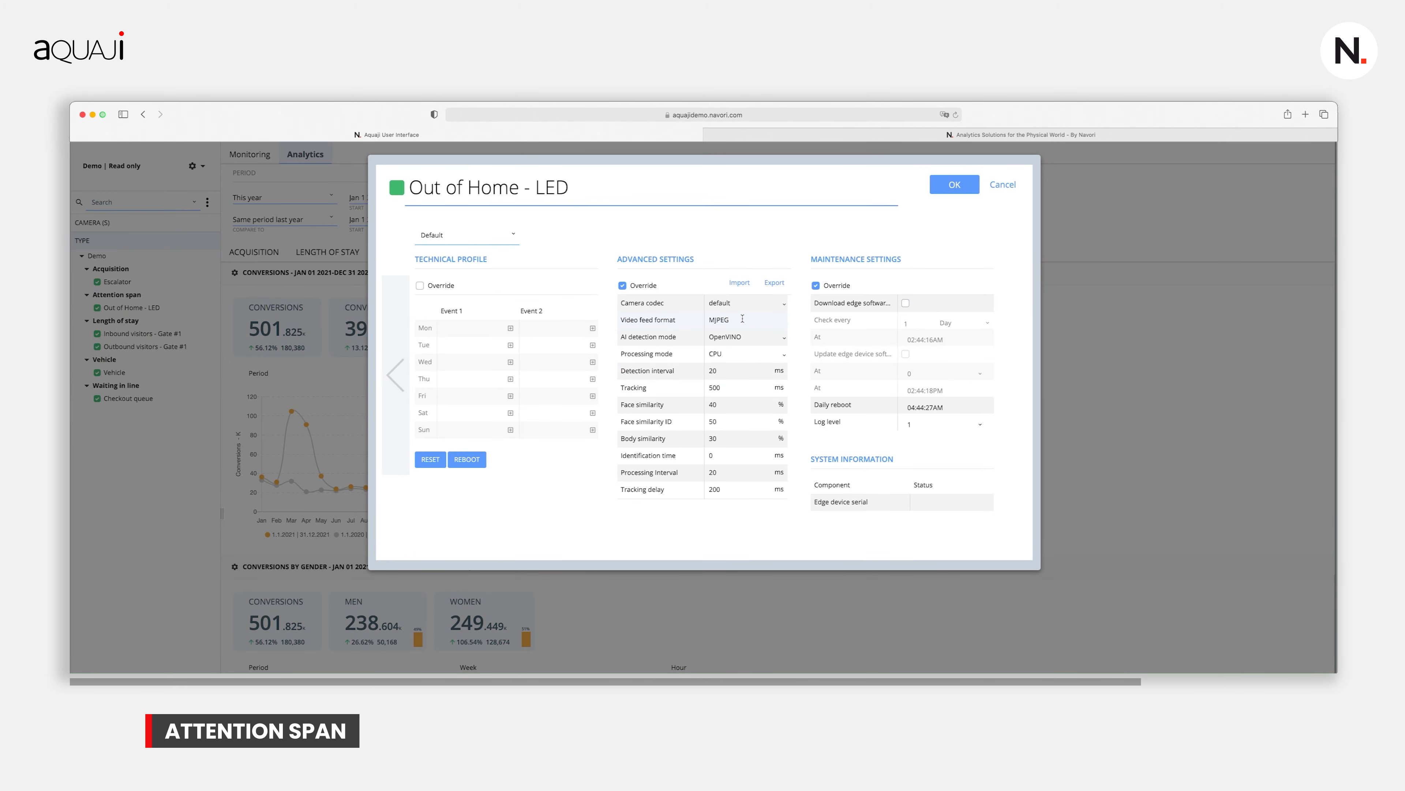
mouse_move(733, 387)
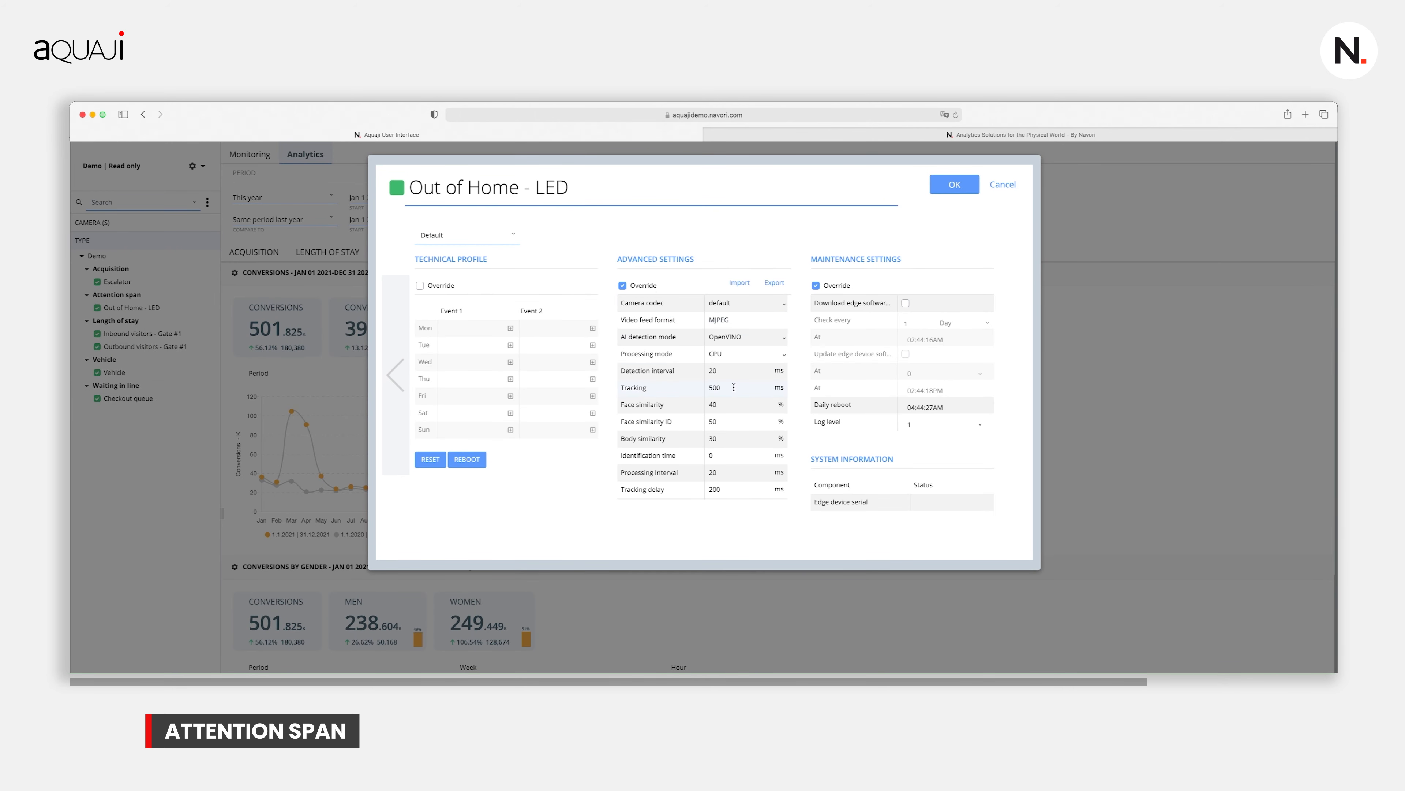
scroll(down, 3)
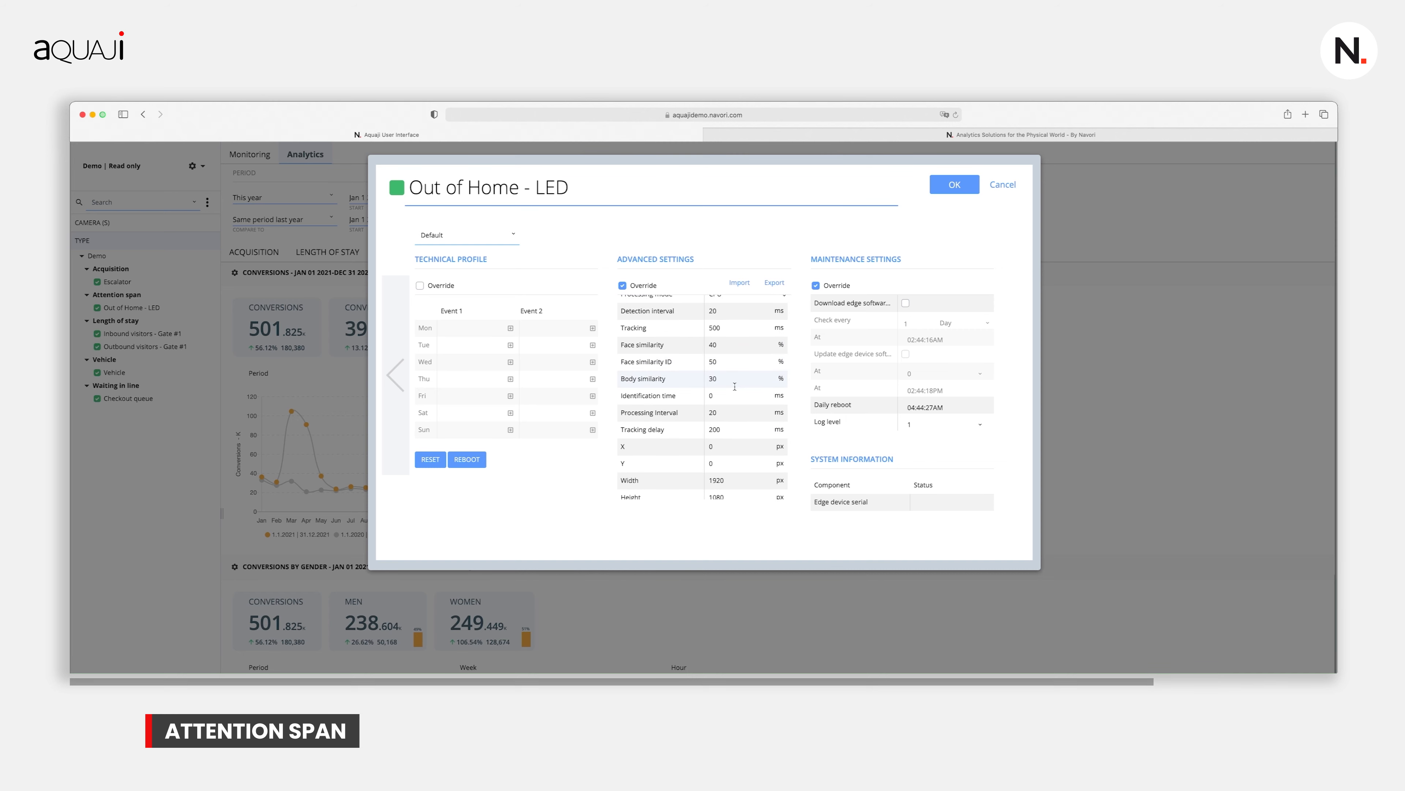
scroll(down, 3)
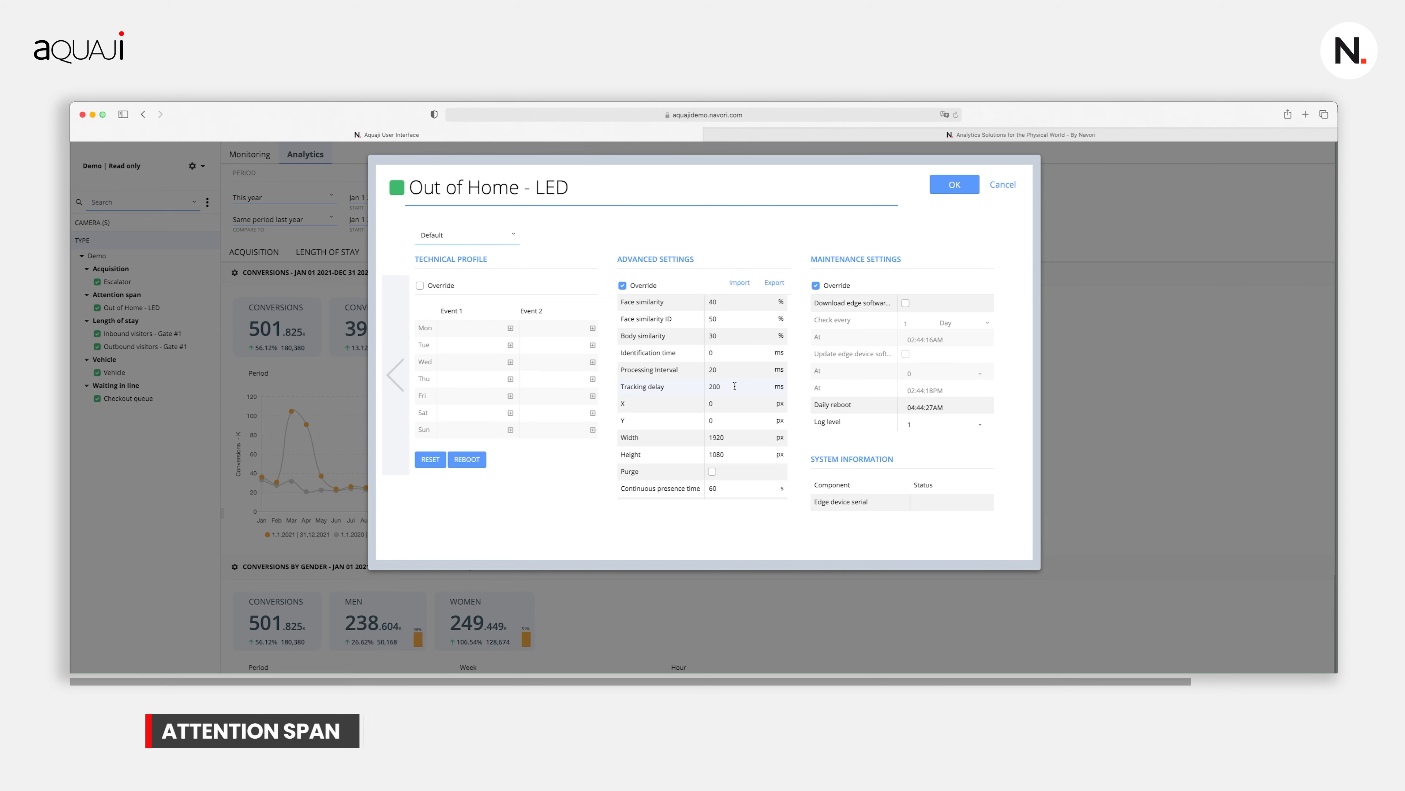
- Show the Vehicle detection report, dismissing the Vehicle camera dialog without changes
click(1003, 184)
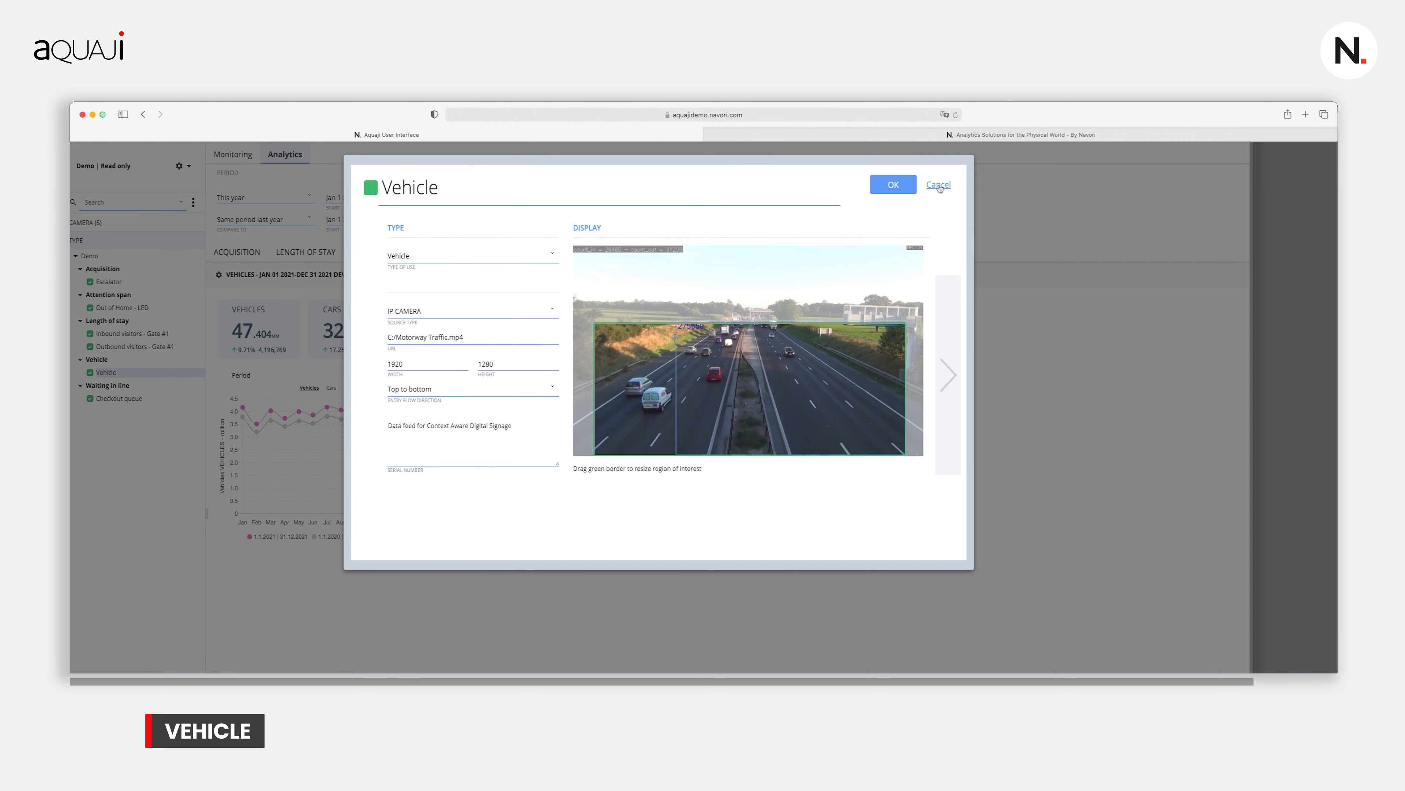
click(937, 184)
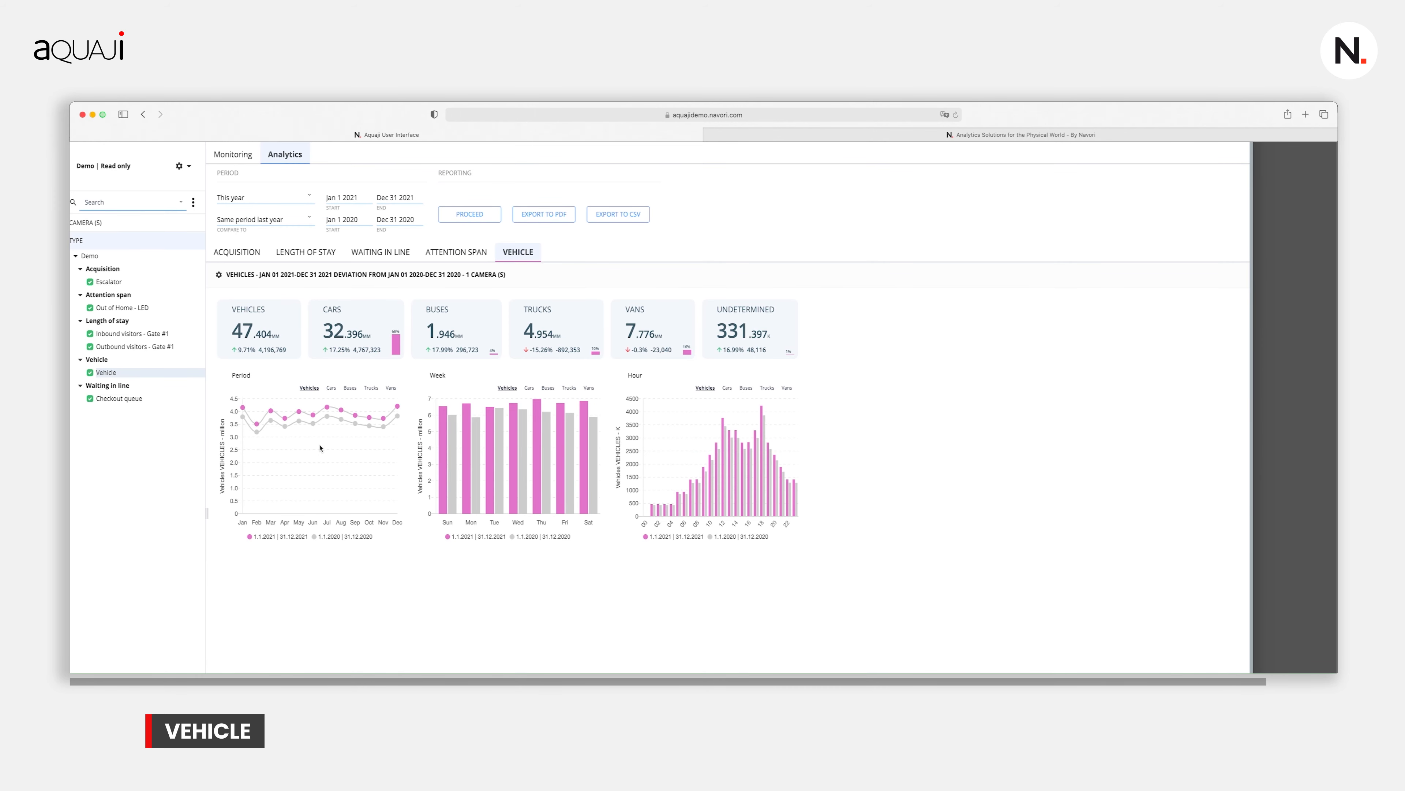
mouse_move(313, 411)
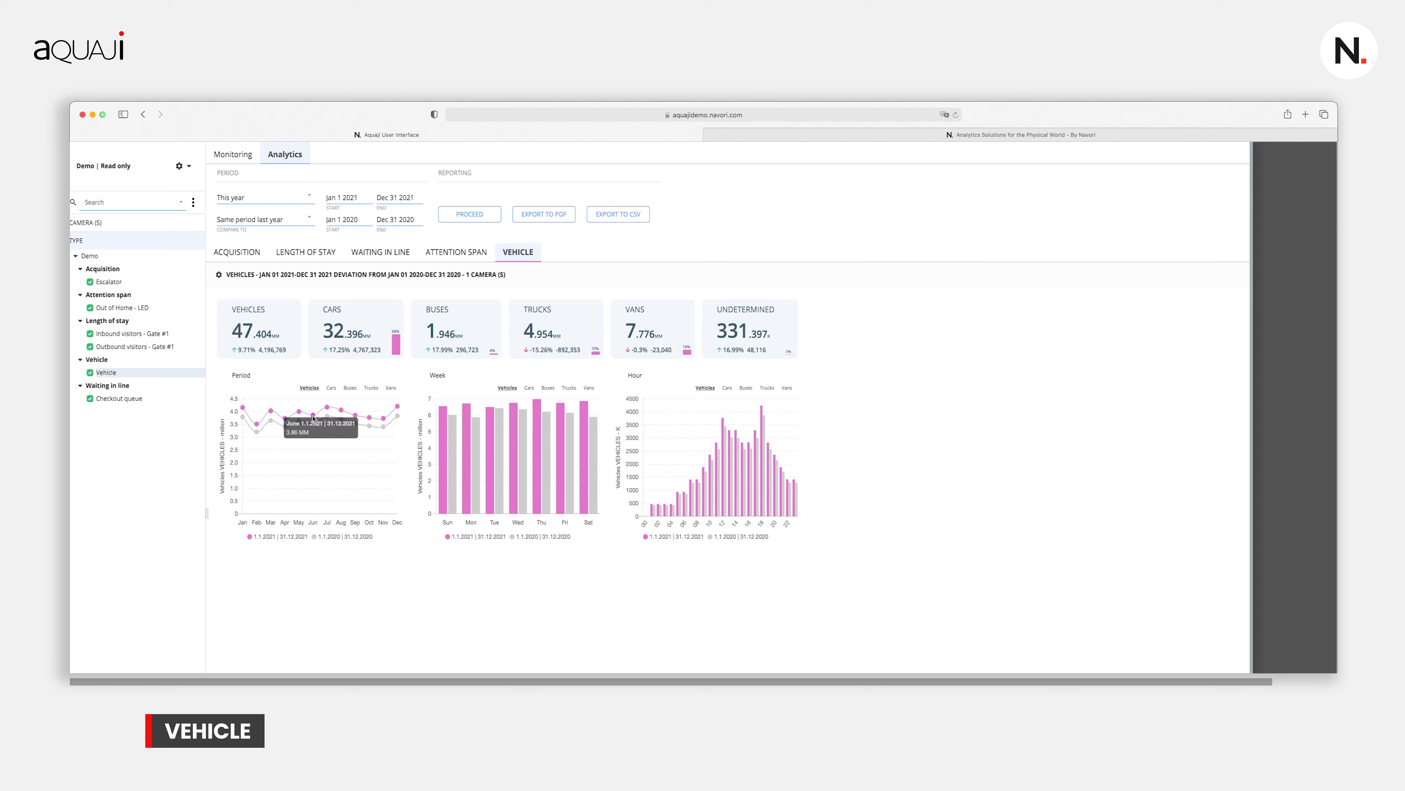
mouse_move(464, 434)
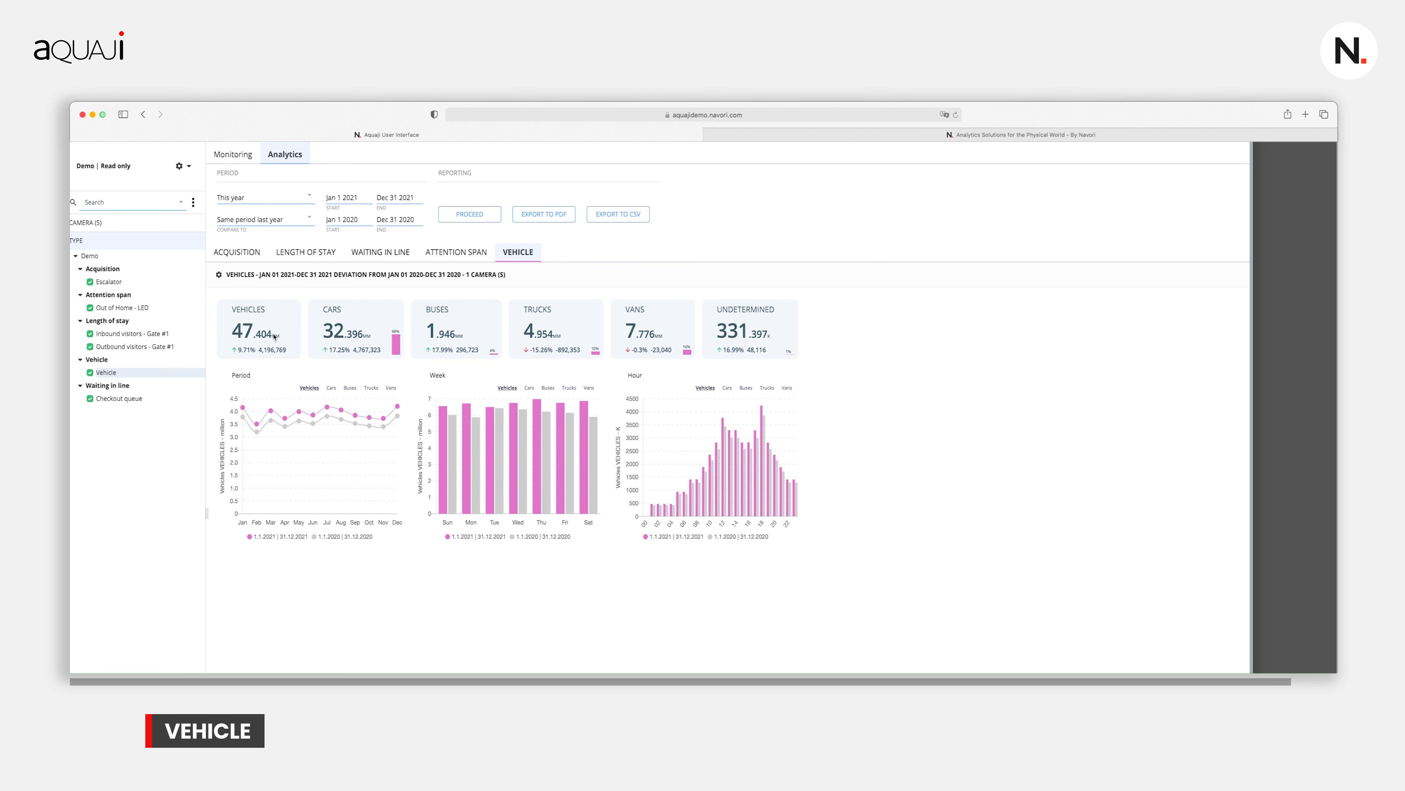
mouse_move(356, 325)
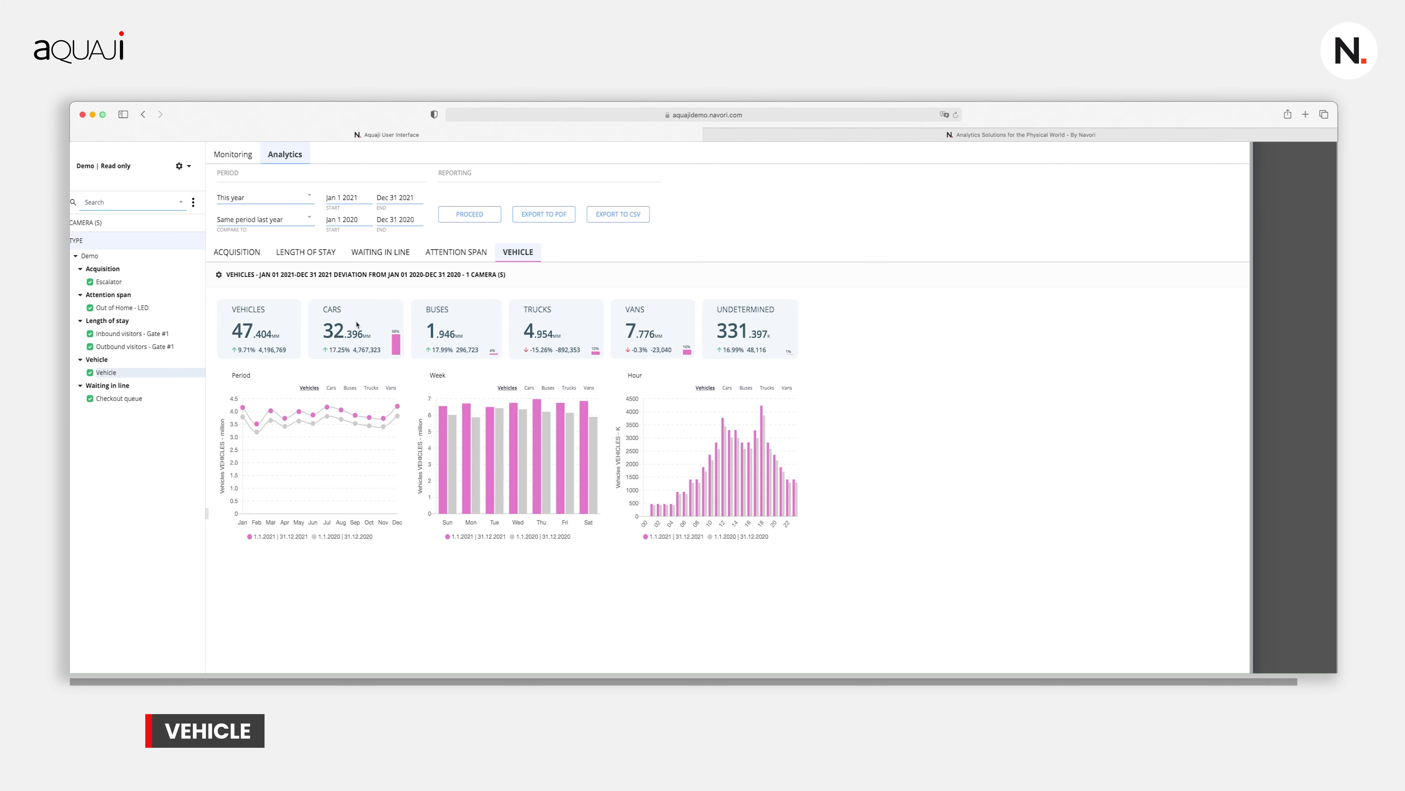